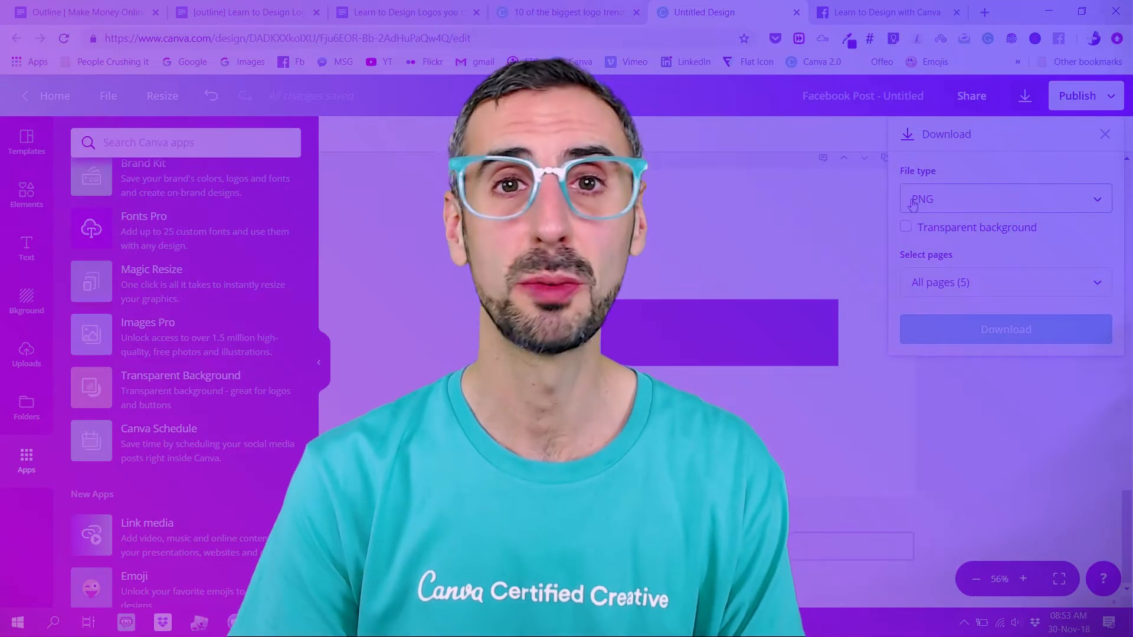
# Lock page 2's orange gradient background so it can no longer move.
pyautogui.click(906, 226)
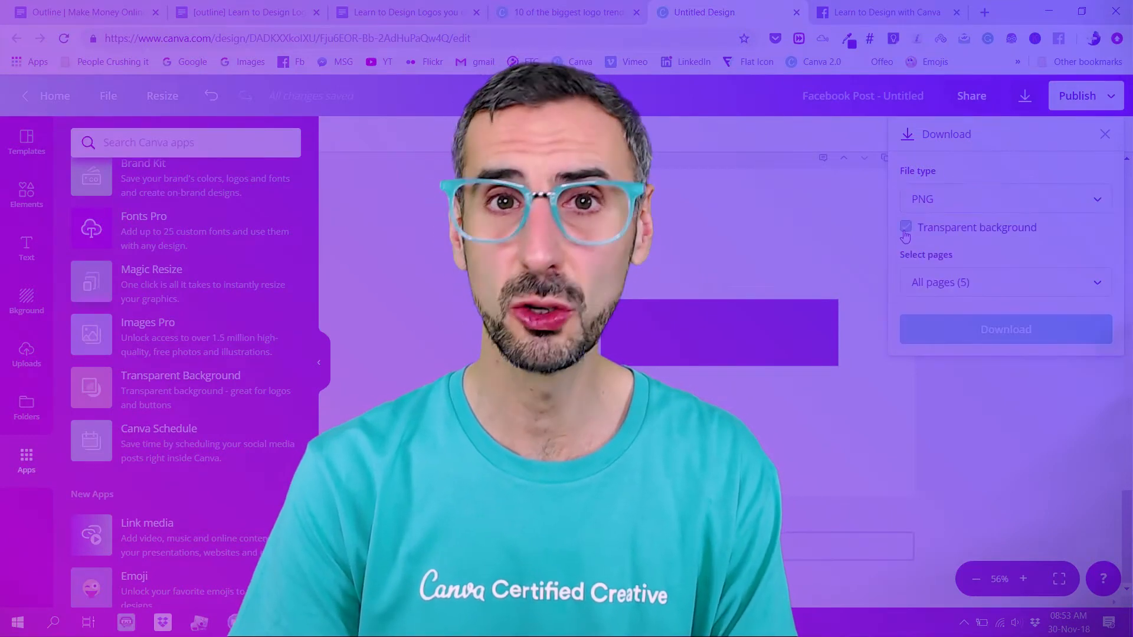
pyautogui.click(1003, 282)
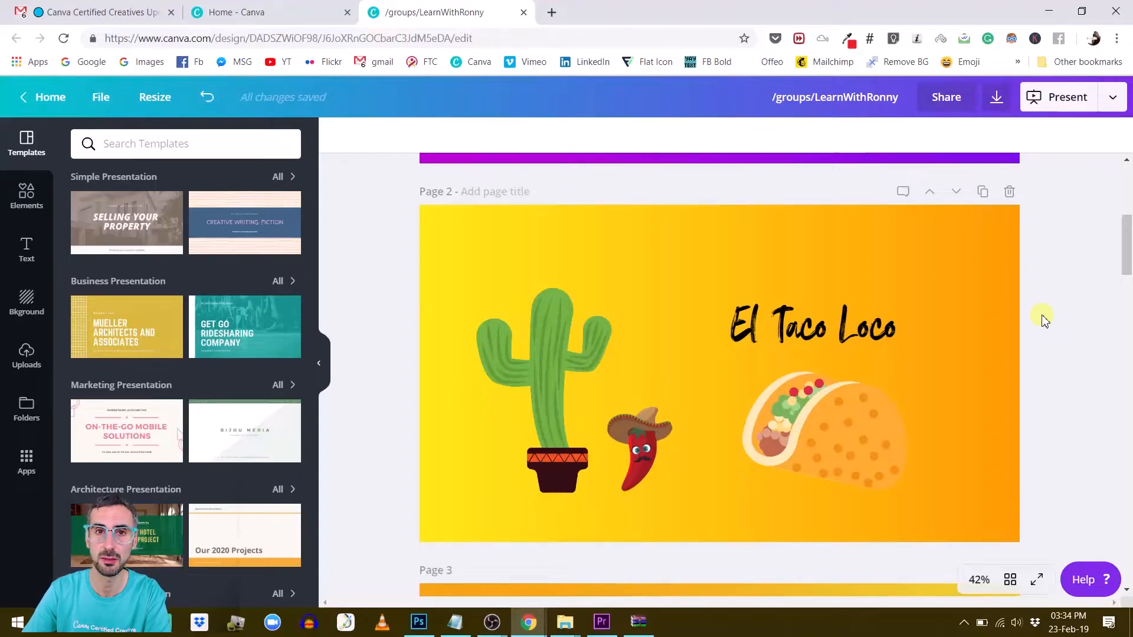
pyautogui.moveTo(822, 321)
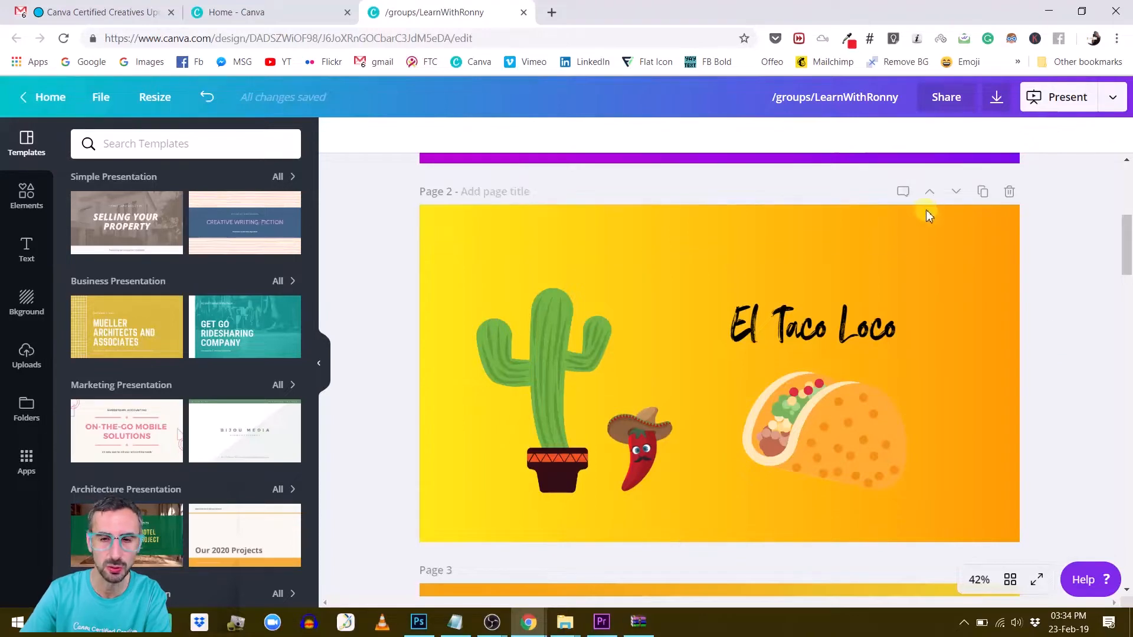
pyautogui.click(929, 213)
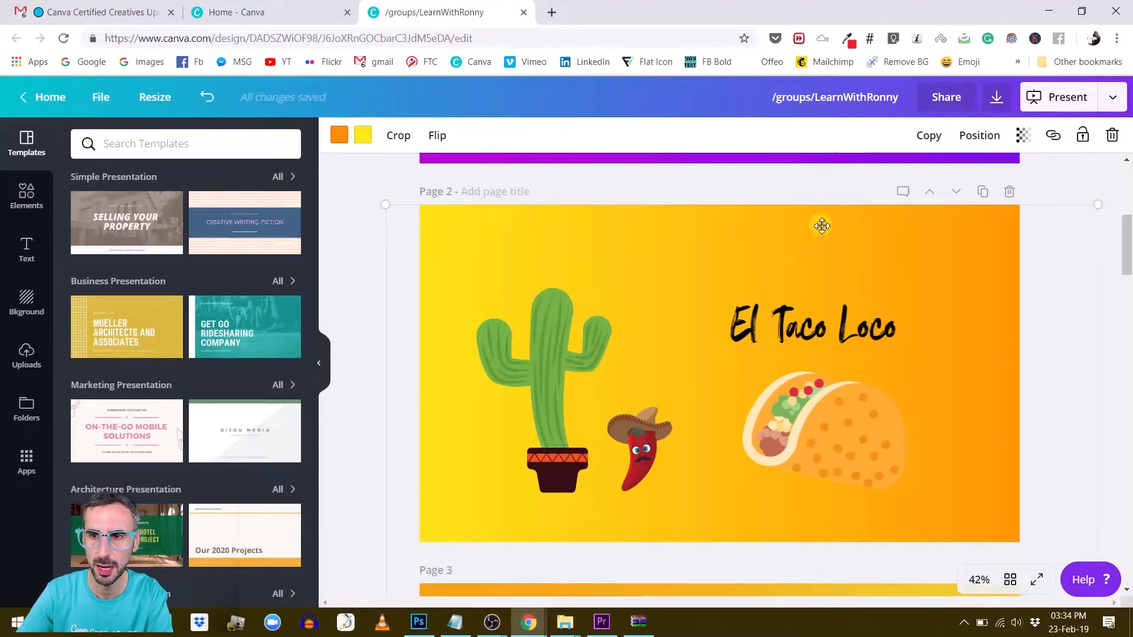
pyautogui.moveTo(1084, 135)
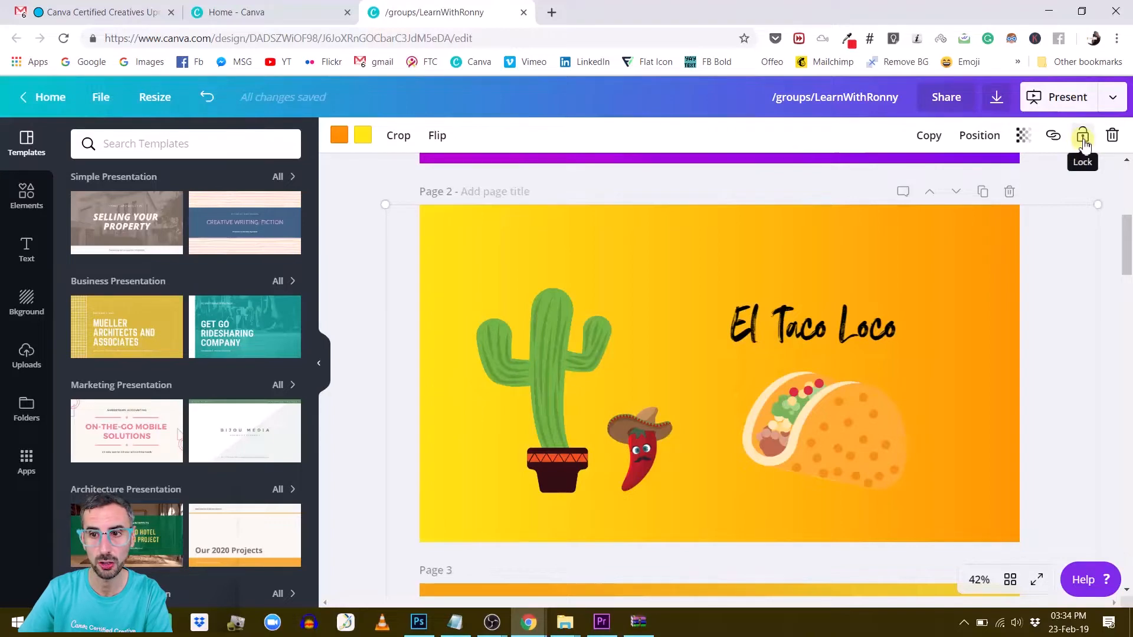
pyautogui.click(1083, 136)
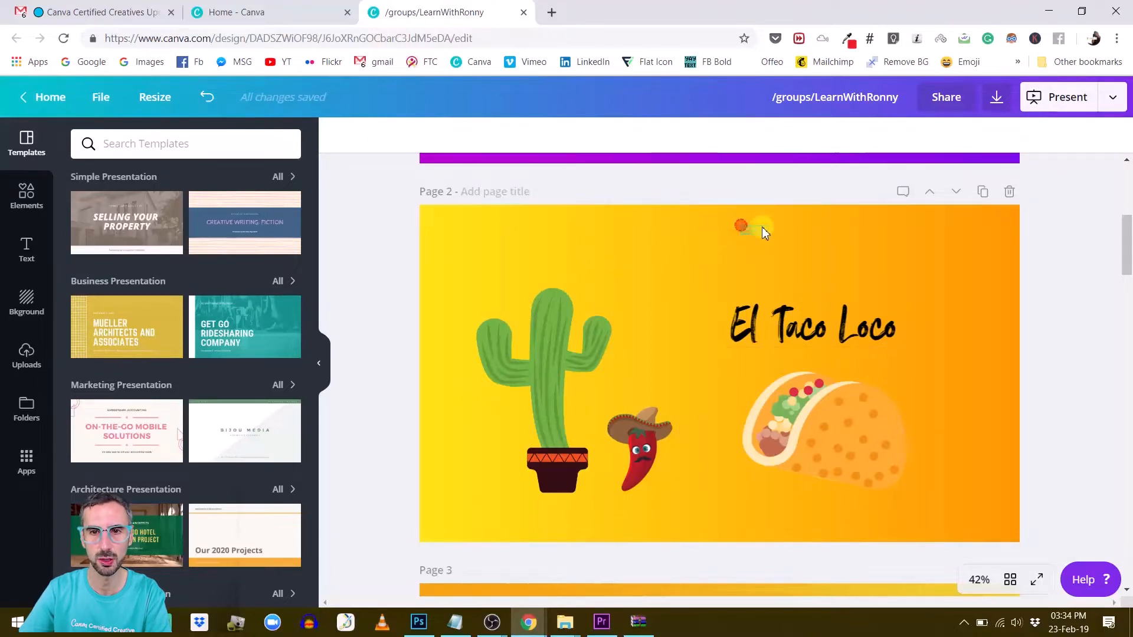
# Shift the cactus, chili, taco and El Taco Loco title together to the right.
pyautogui.click(811, 325)
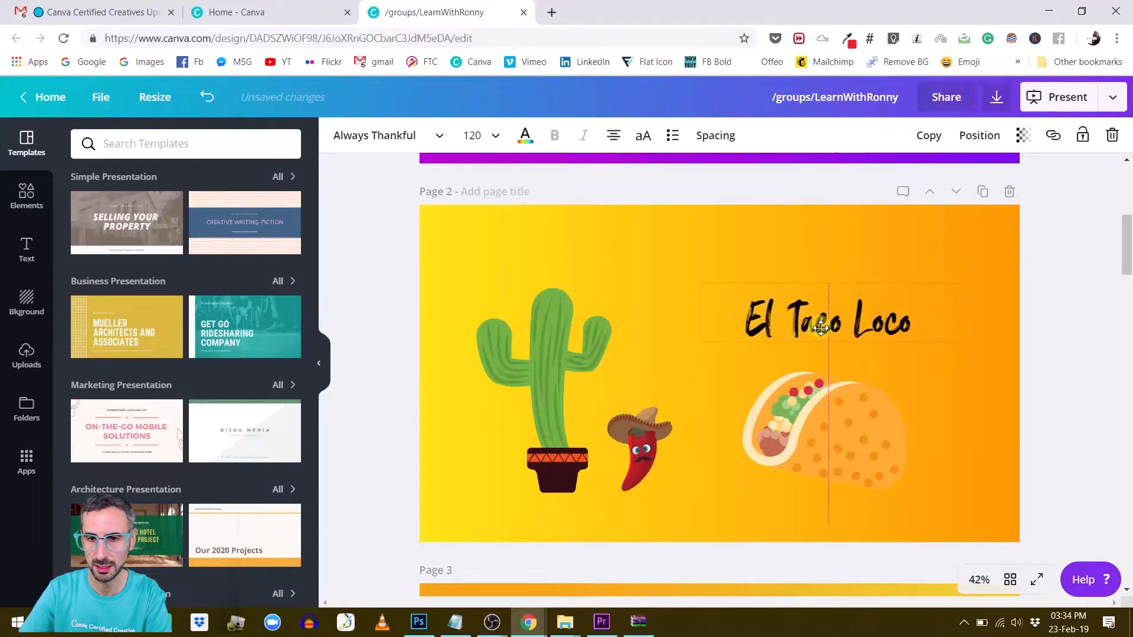
pyautogui.click(827, 321)
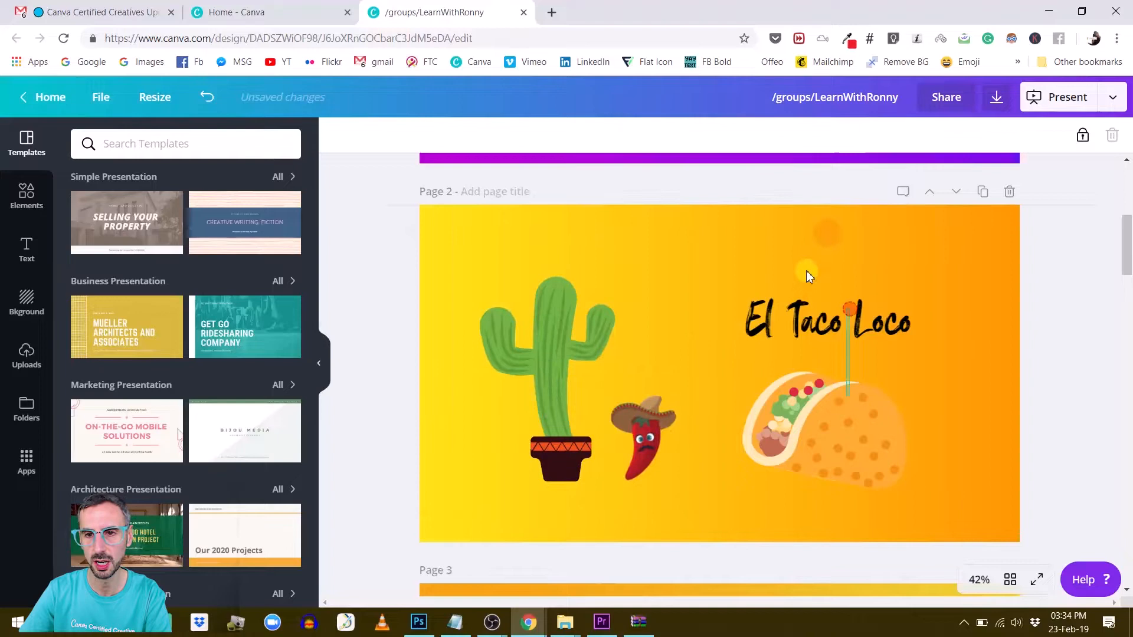
pyautogui.click(827, 321)
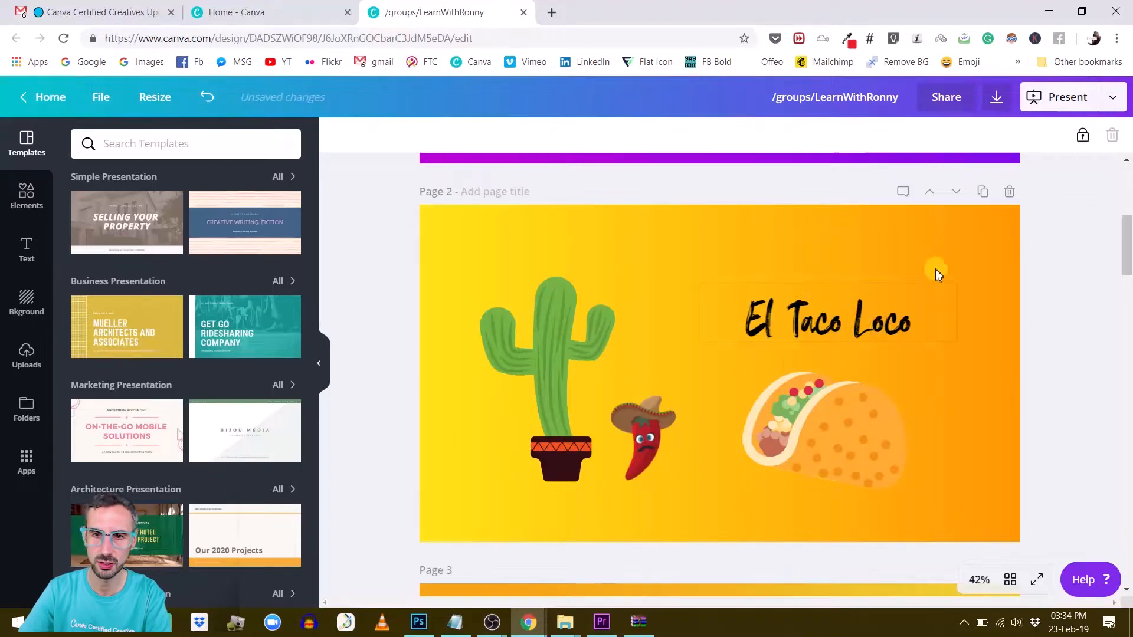
pyautogui.click(827, 320)
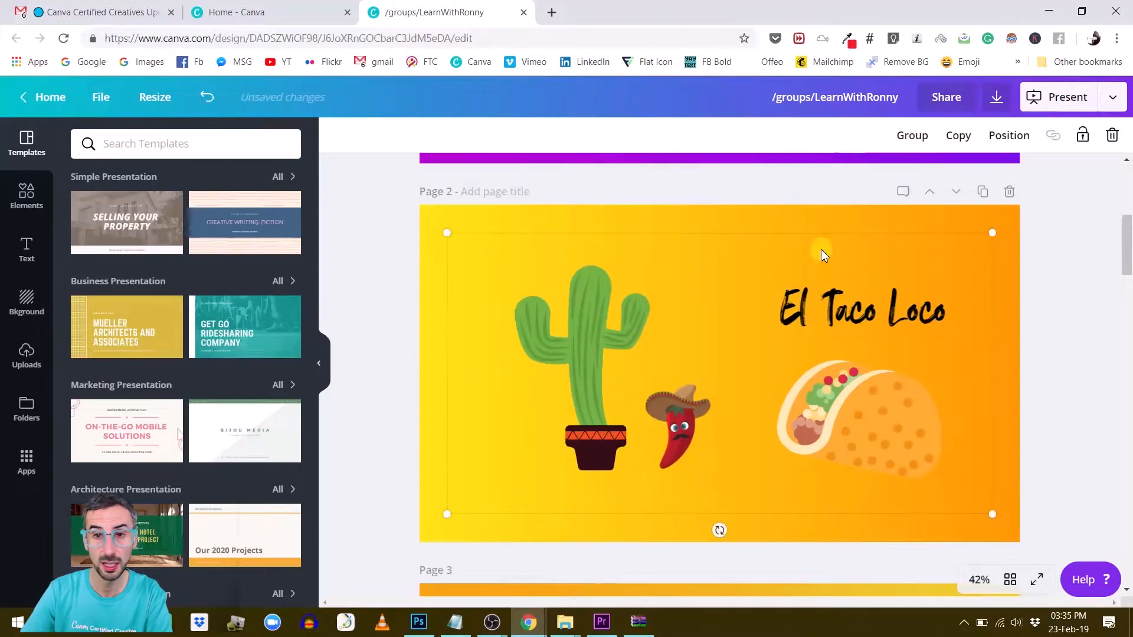
pyautogui.moveTo(829, 250)
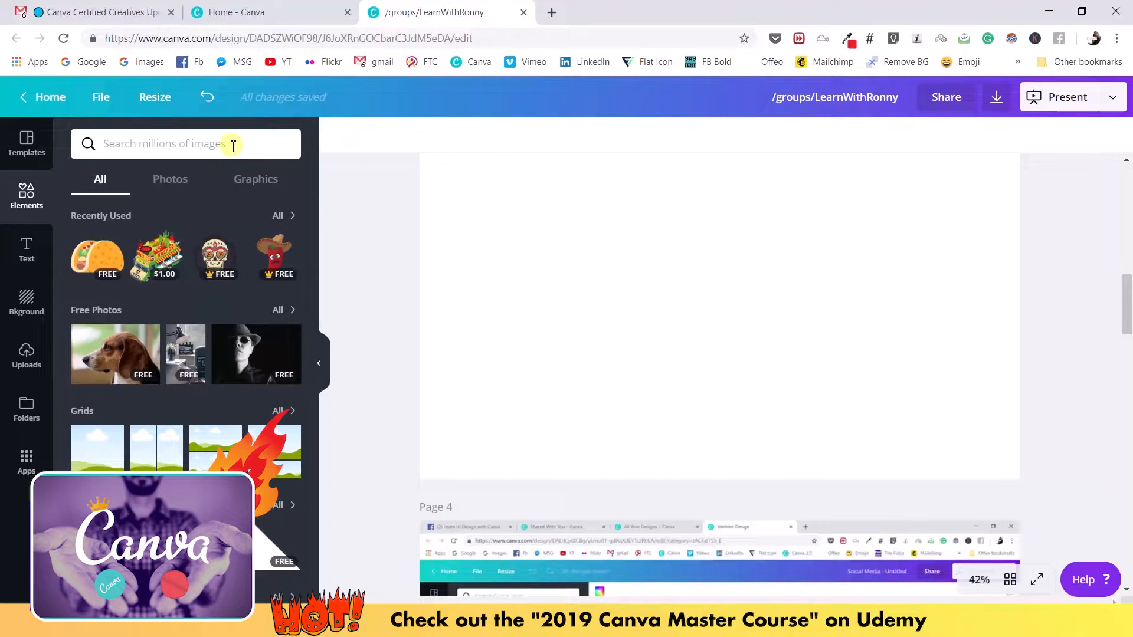
# Search the Elements library for 'gradient' graphics.
pyautogui.write('gradient')
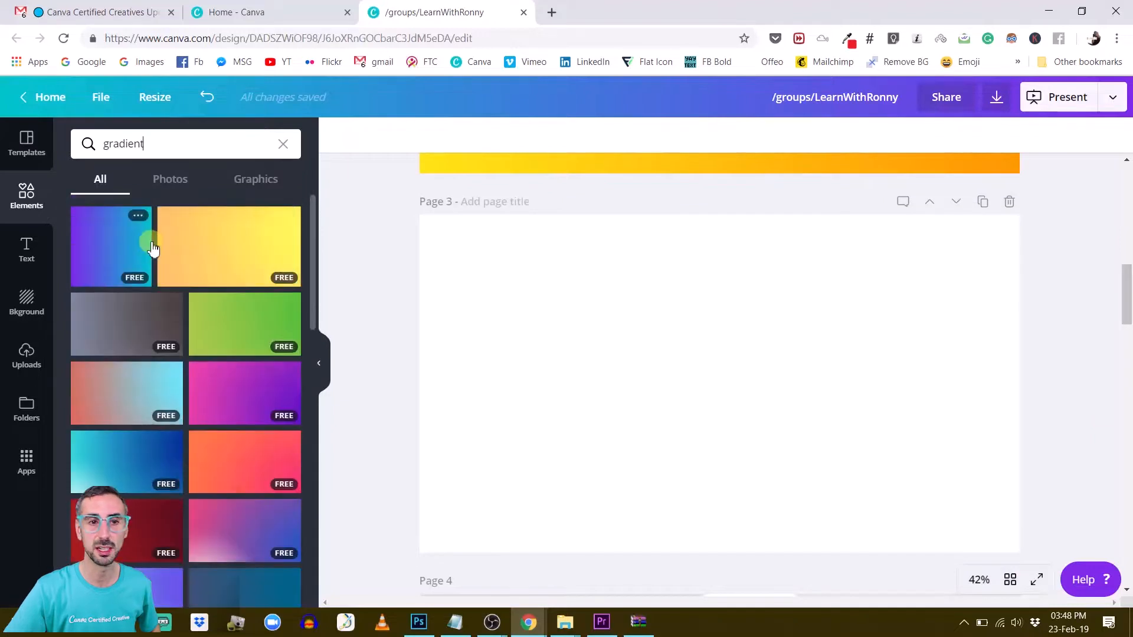
pyautogui.moveTo(102, 245)
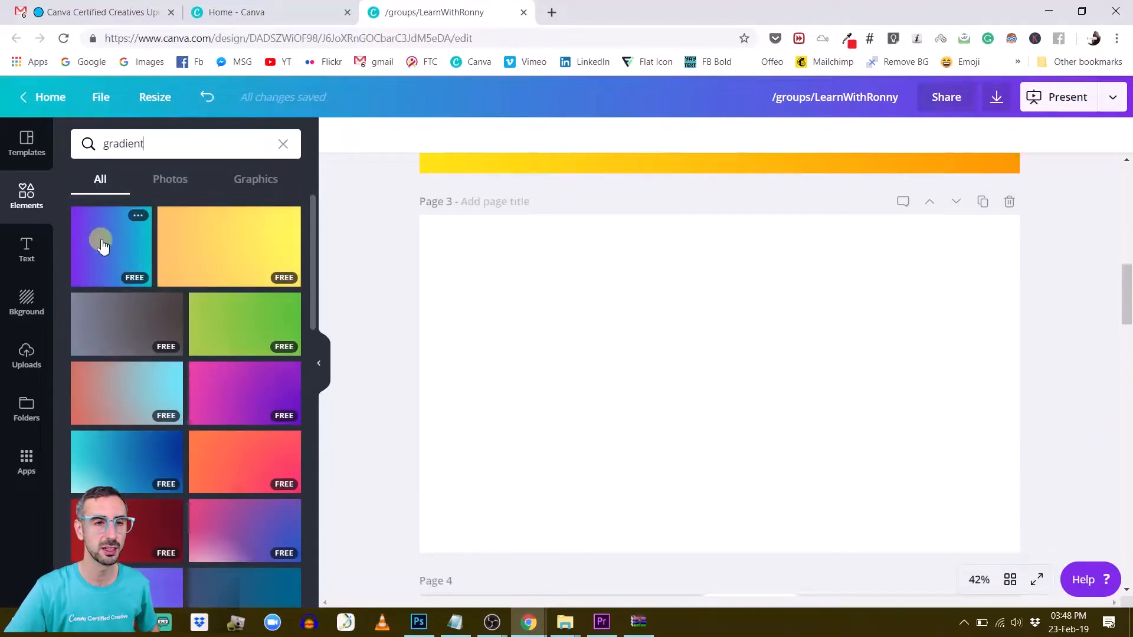
pyautogui.moveTo(248, 462)
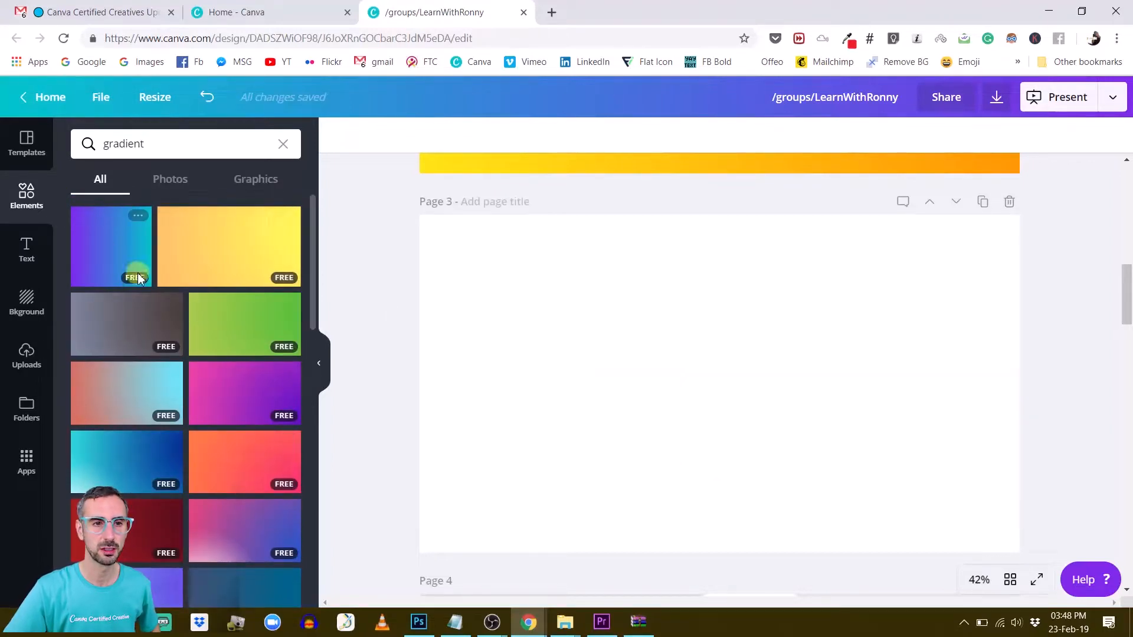
# Add the purple-to-teal gradient and make it page 3's full background.
pyautogui.click(111, 247)
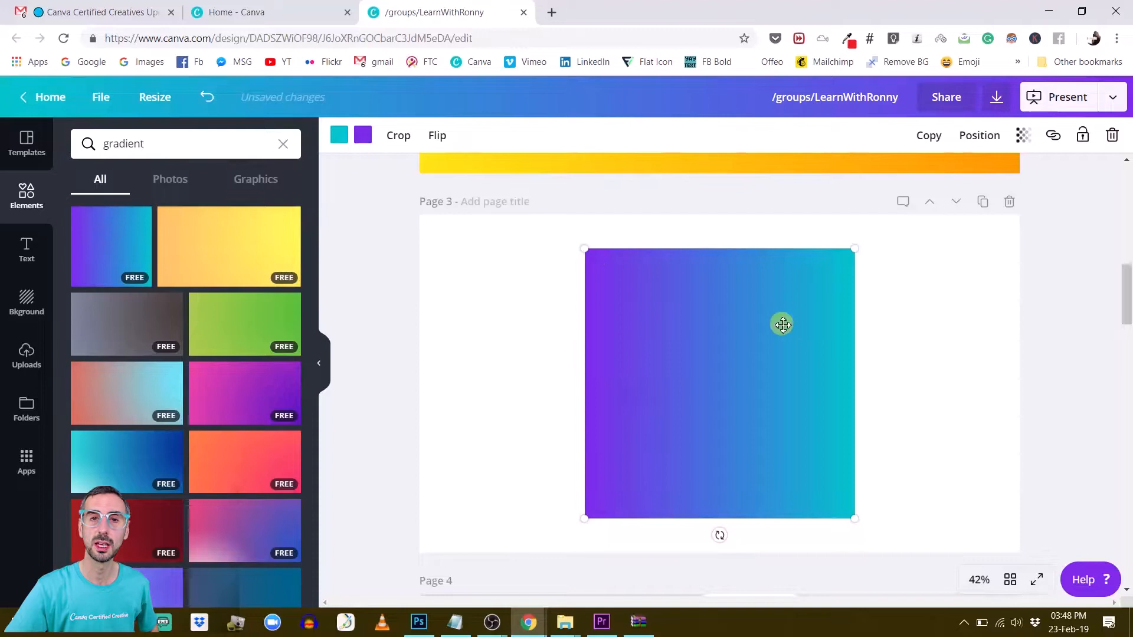
pyautogui.click(339, 134)
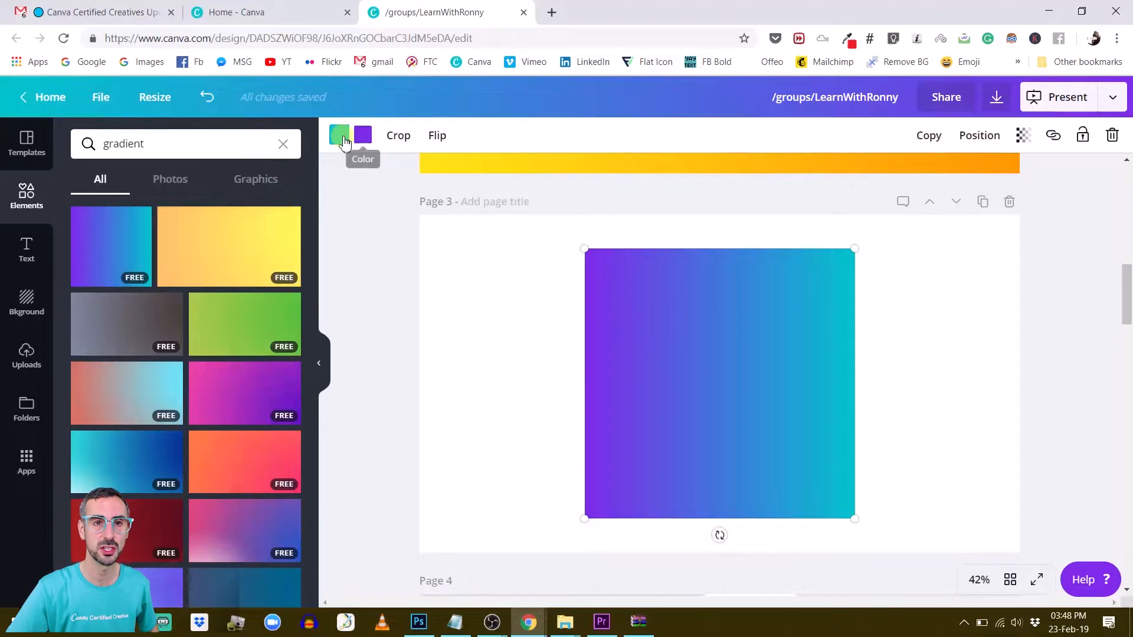
pyautogui.click(339, 134)
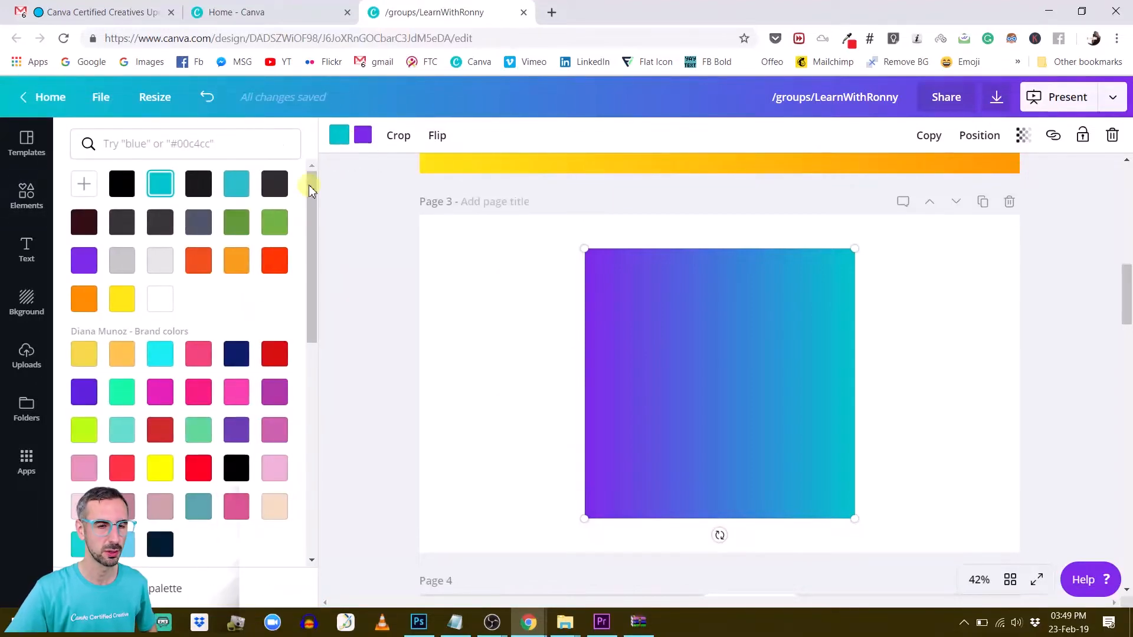
# Recolour the gradient through purple and yellow to a light teal blend.
pyautogui.click(83, 260)
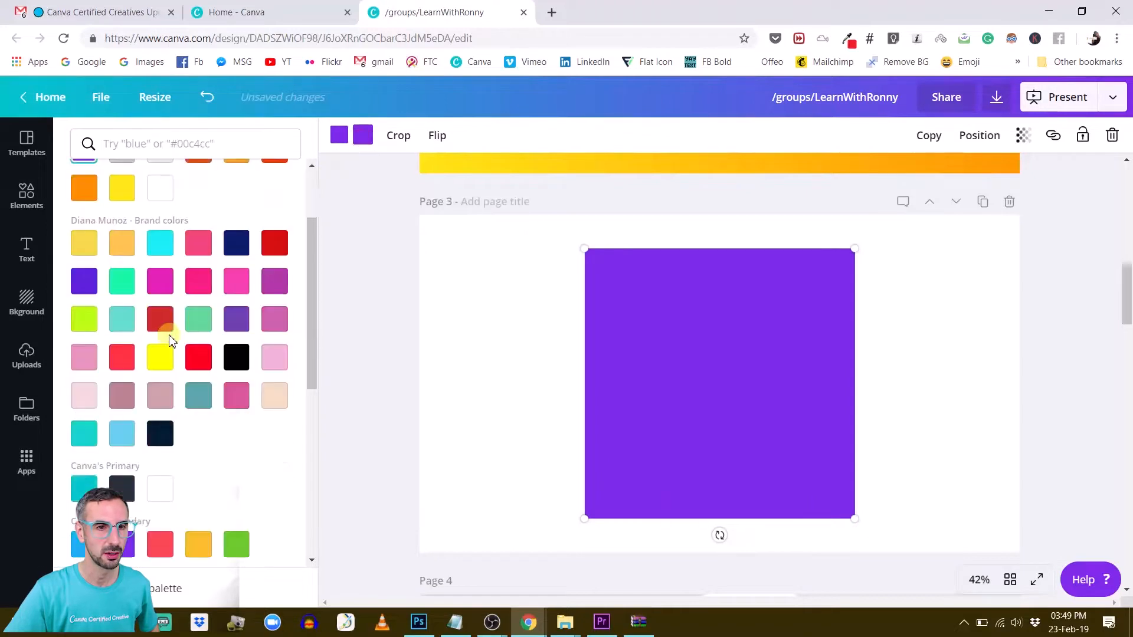
pyautogui.click(159, 322)
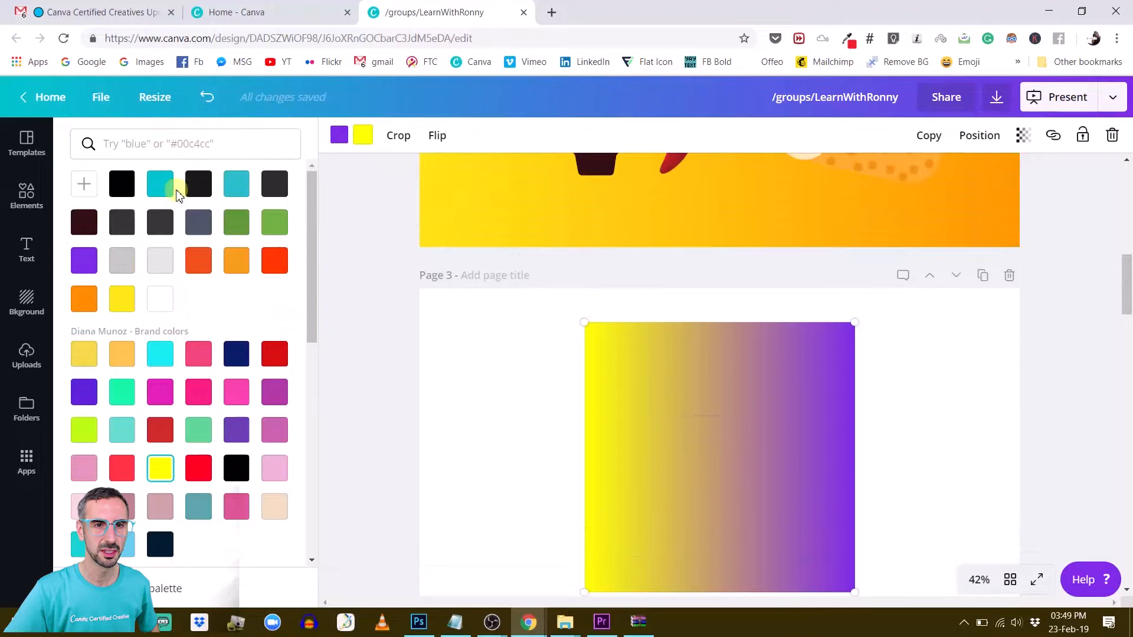
pyautogui.click(236, 184)
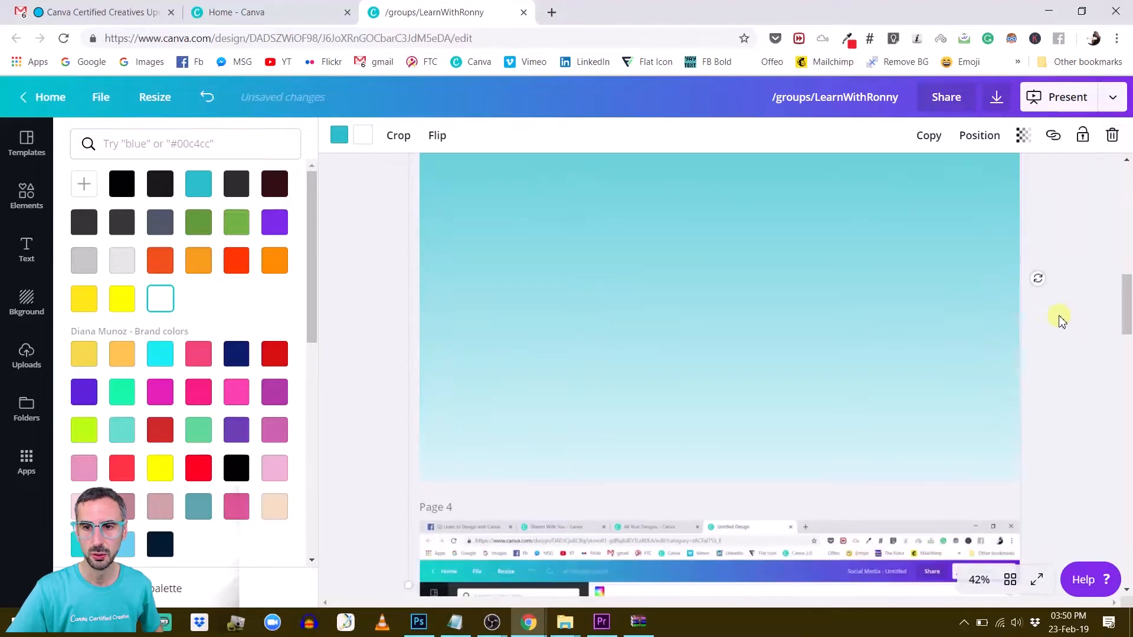
# Recolour page 3's gradient so its main colour is yellow fading to pale.
pyautogui.write('gradient')
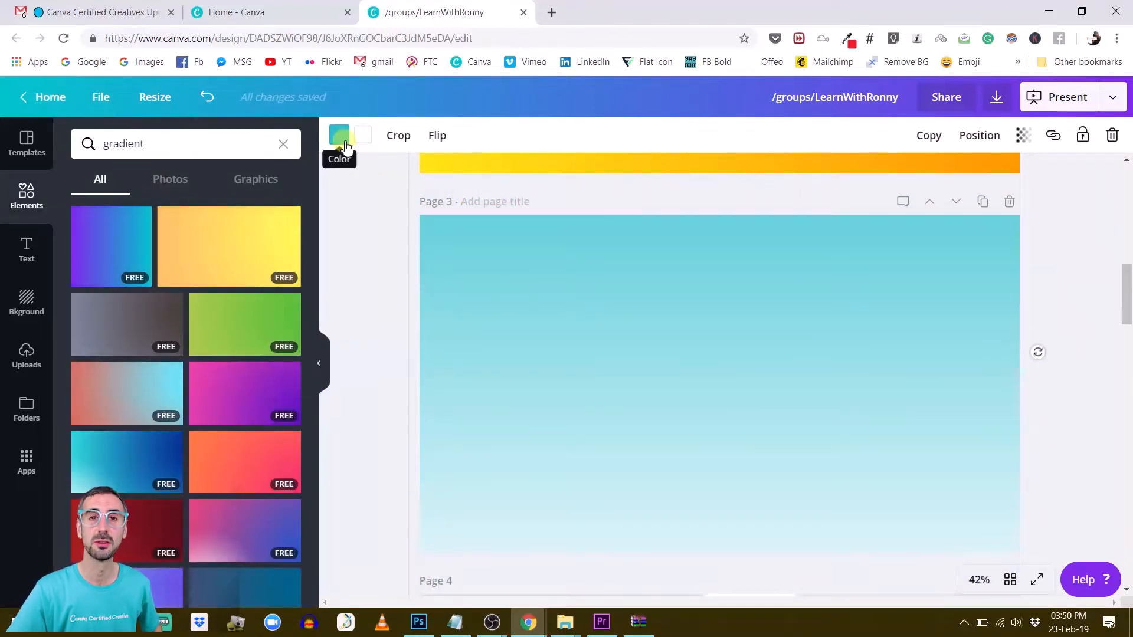
pyautogui.click(339, 135)
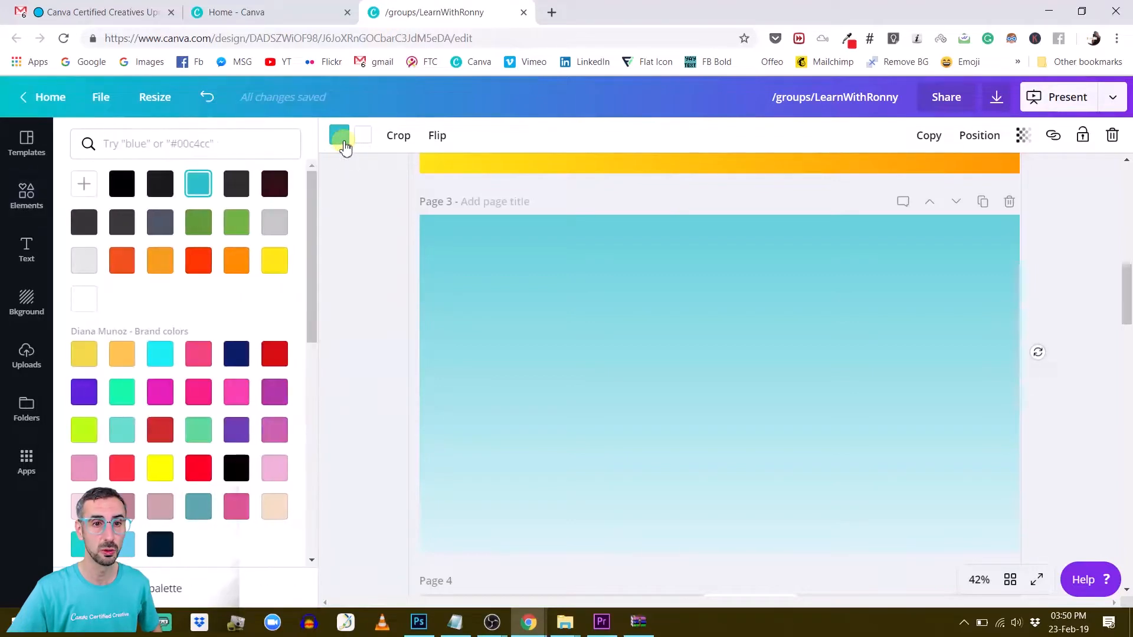
pyautogui.click(274, 261)
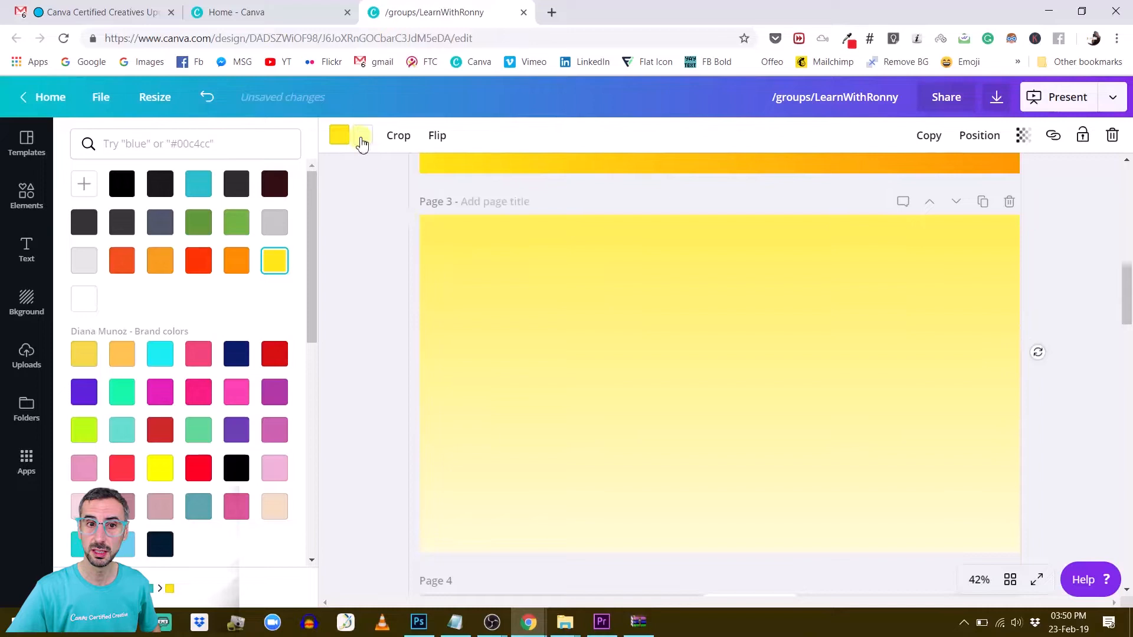
pyautogui.click(82, 299)
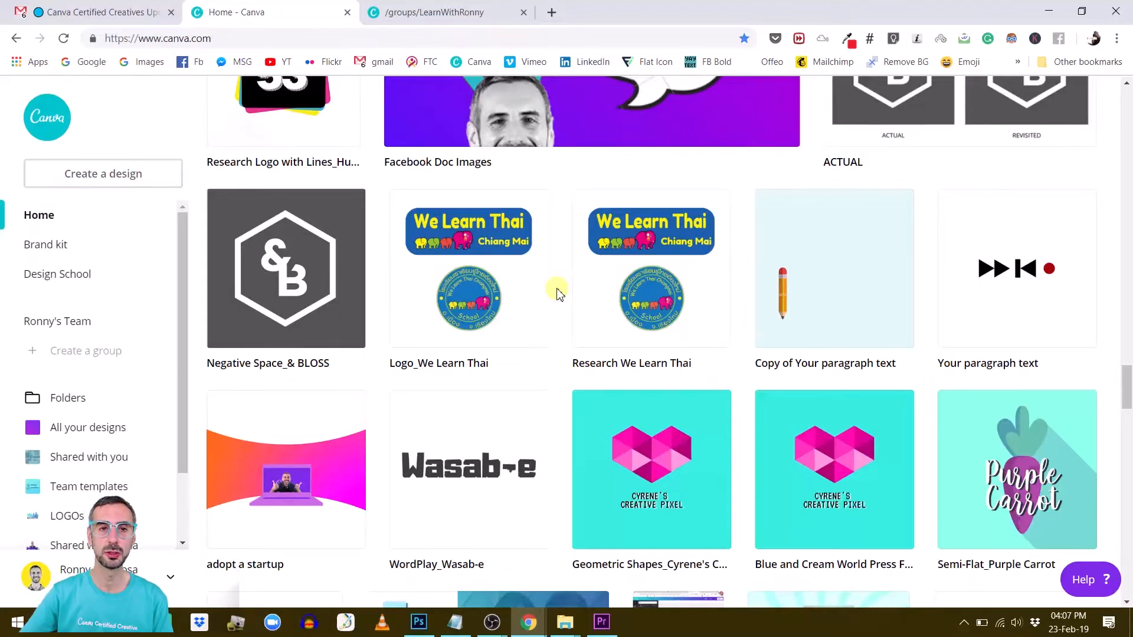
# Find the Brand Style Guide among saved designs and make a copy of it.
pyautogui.scroll(-3)
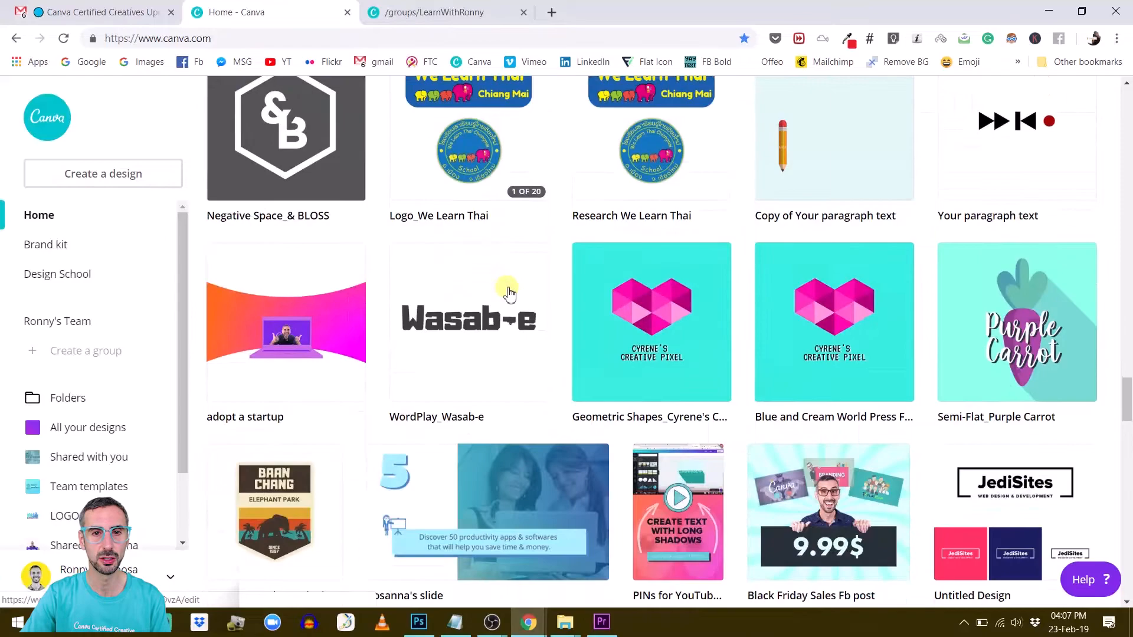
pyautogui.scroll(-3)
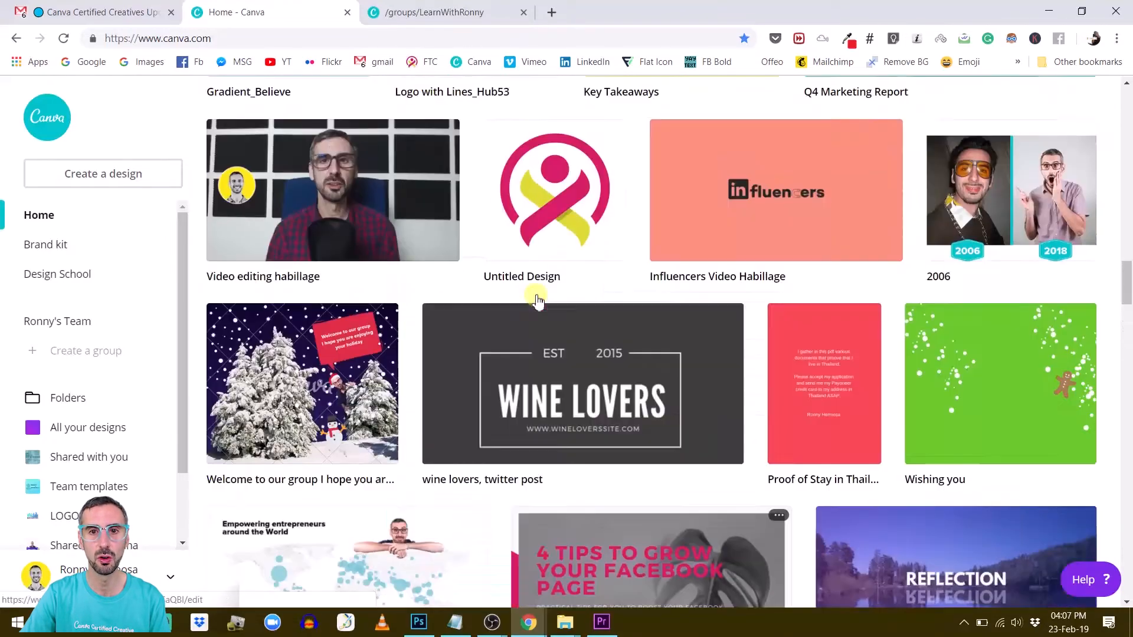
pyautogui.scroll(-3)
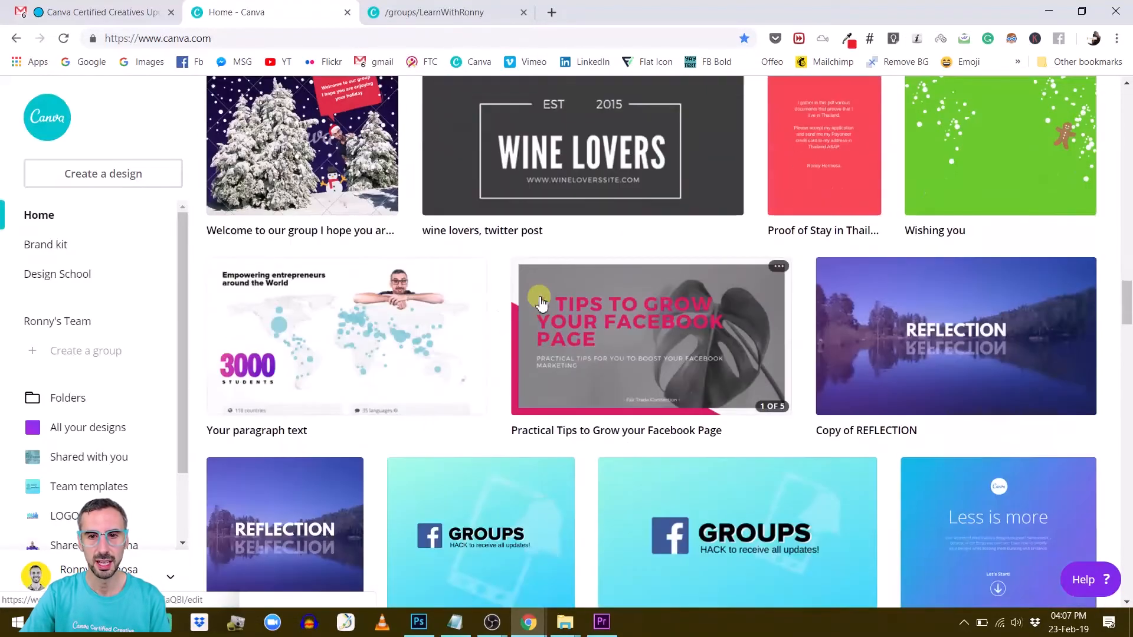
pyautogui.scroll(-3)
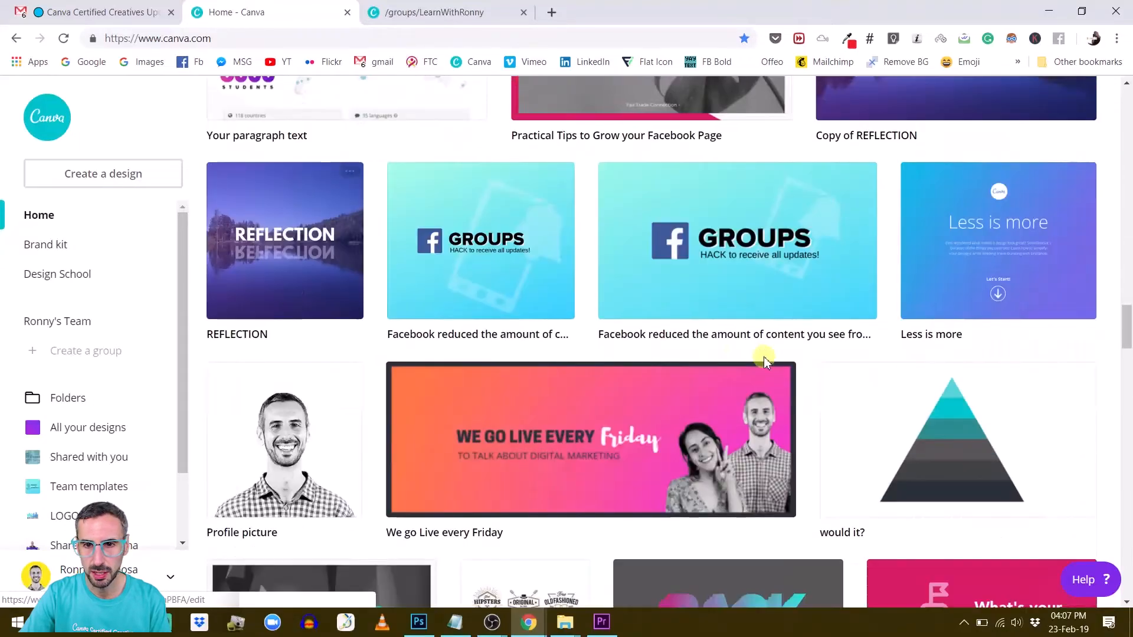
pyautogui.scroll(-3)
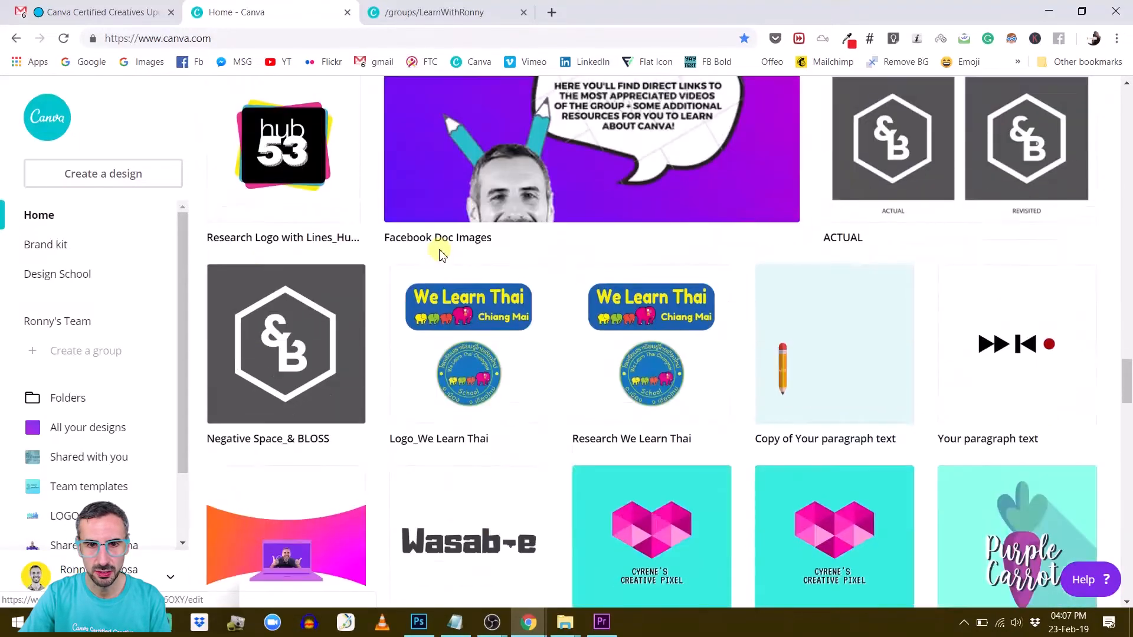
pyautogui.scroll(-3)
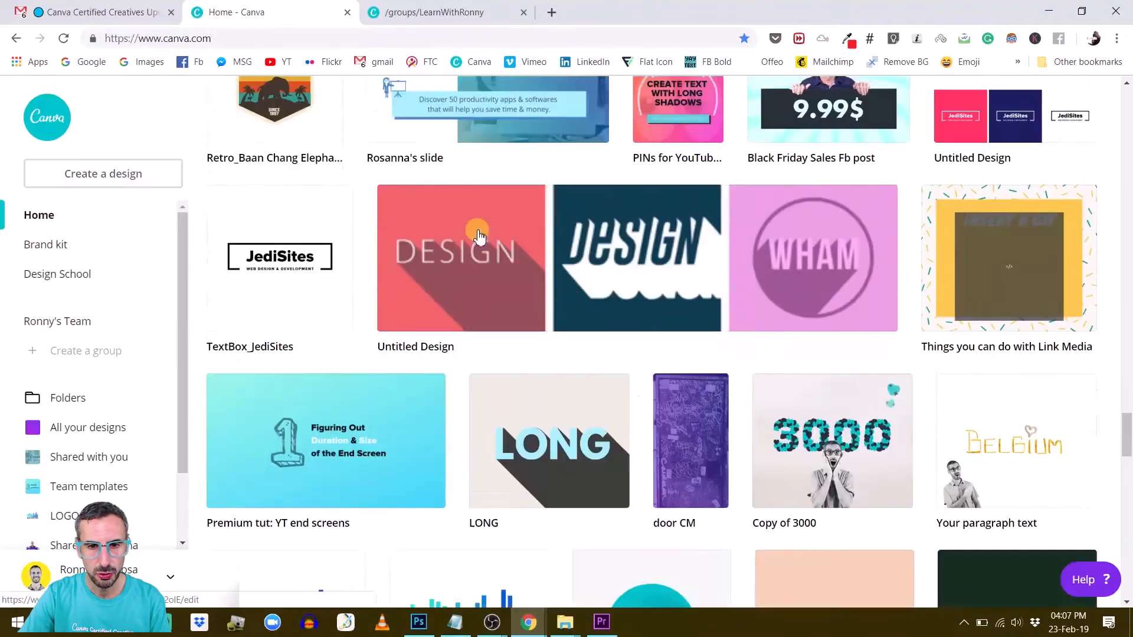
pyautogui.scroll(-3)
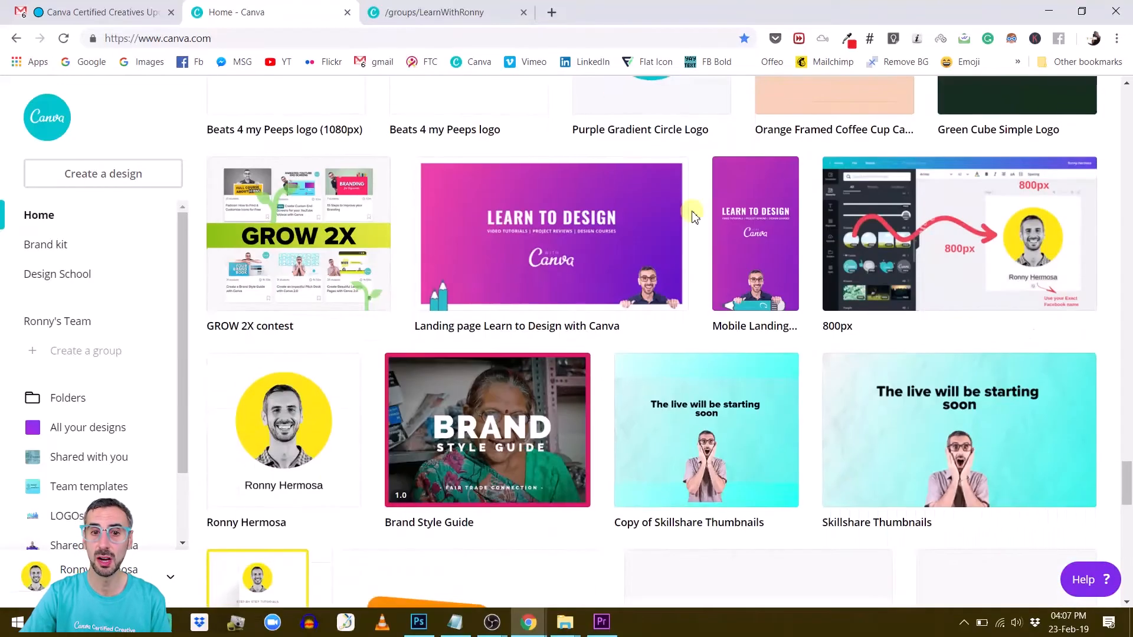
pyautogui.scroll(-3)
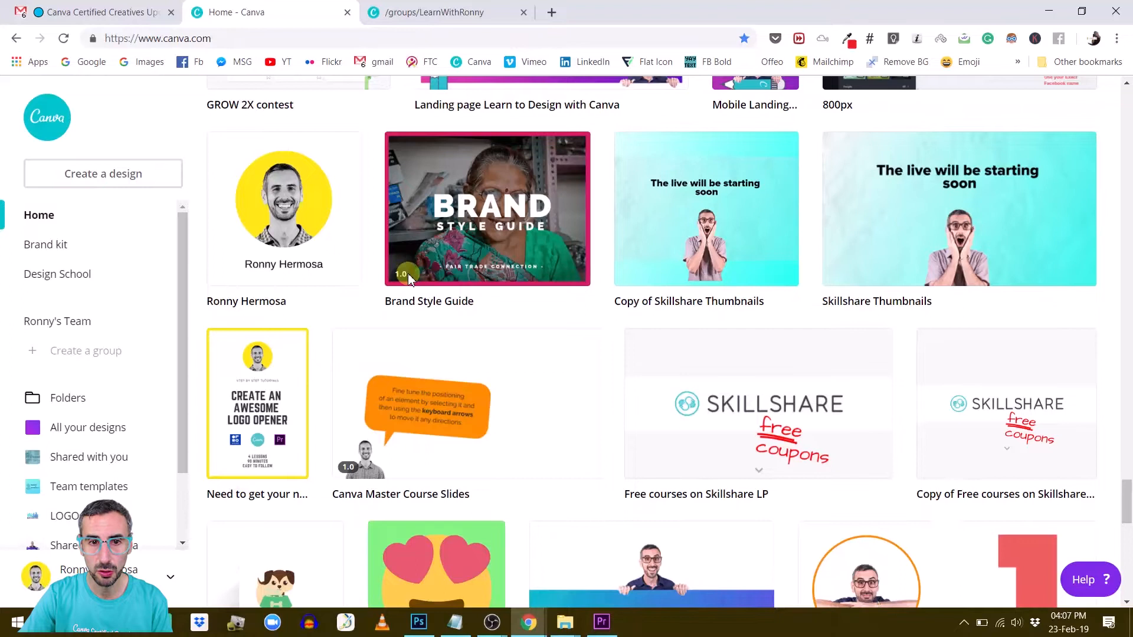
pyautogui.moveTo(459, 202)
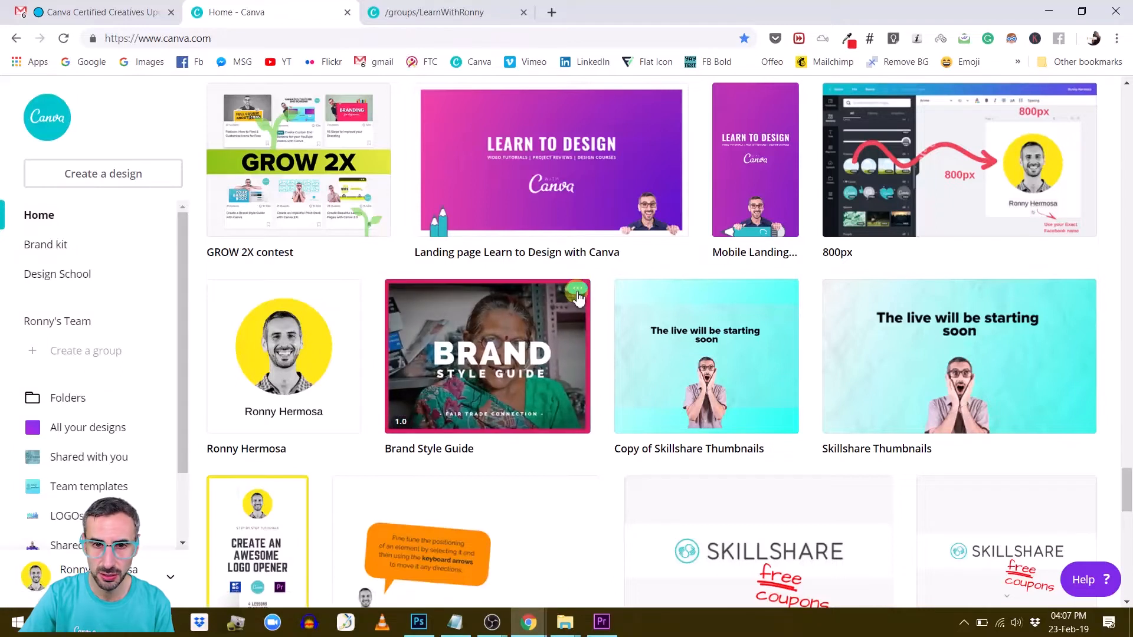
pyautogui.click(577, 288)
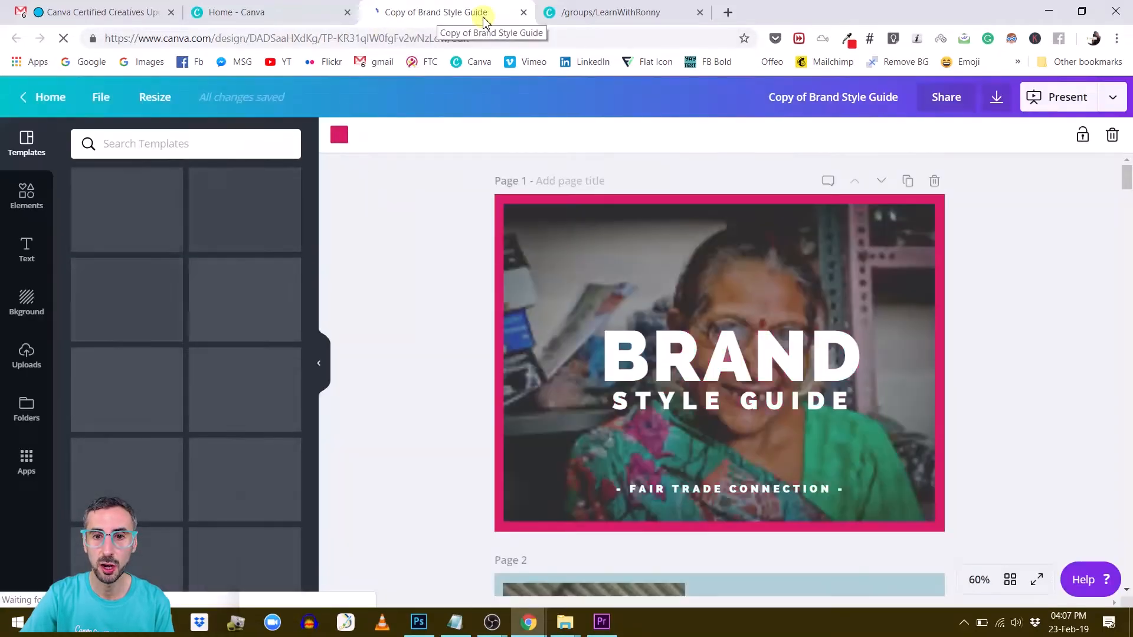
pyautogui.scroll(-3)
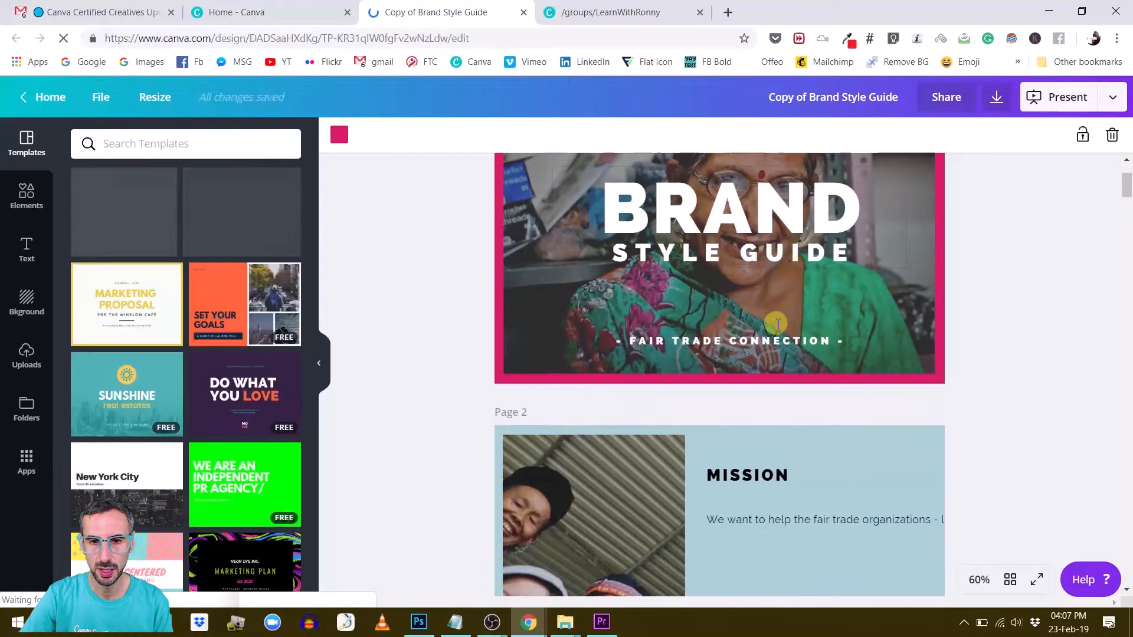
pyautogui.scroll(-3)
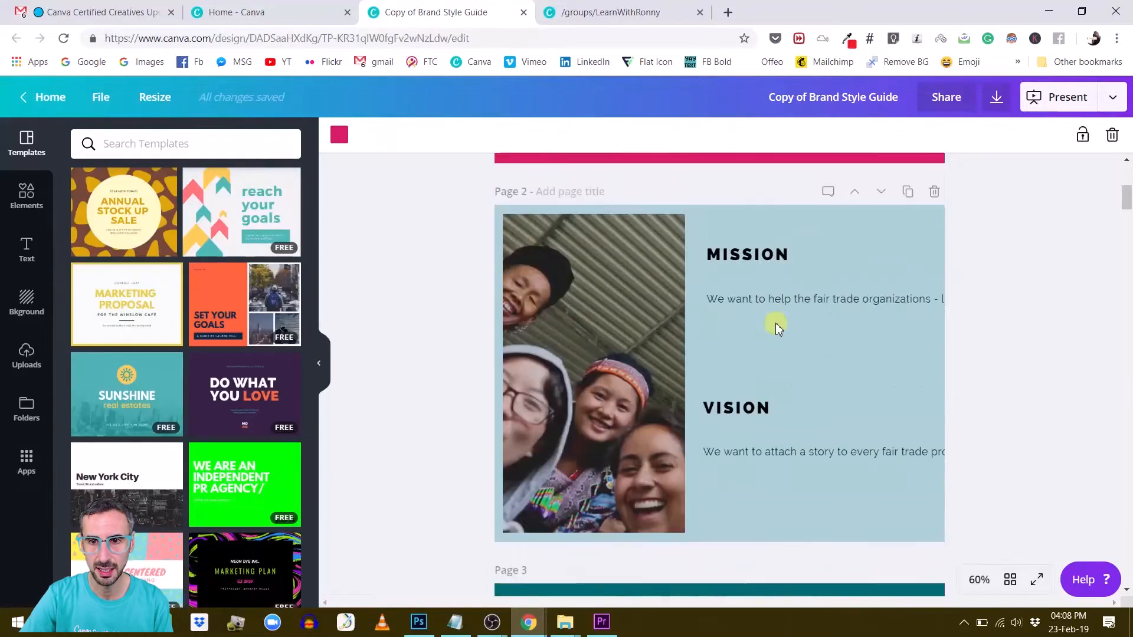
pyautogui.click(824, 298)
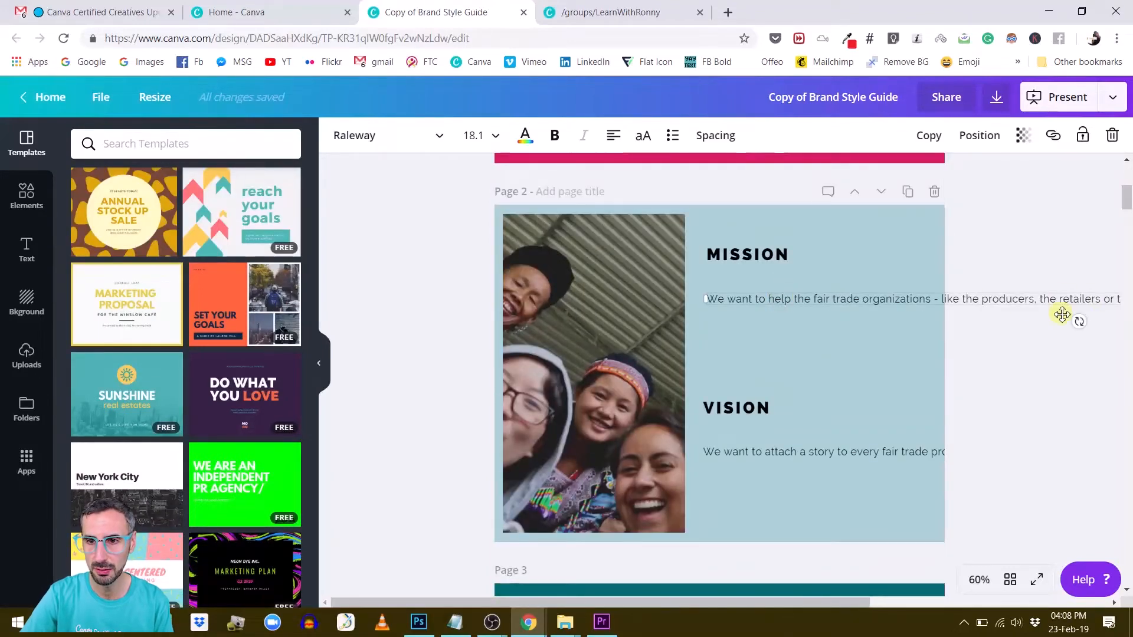
pyautogui.scroll(-3)
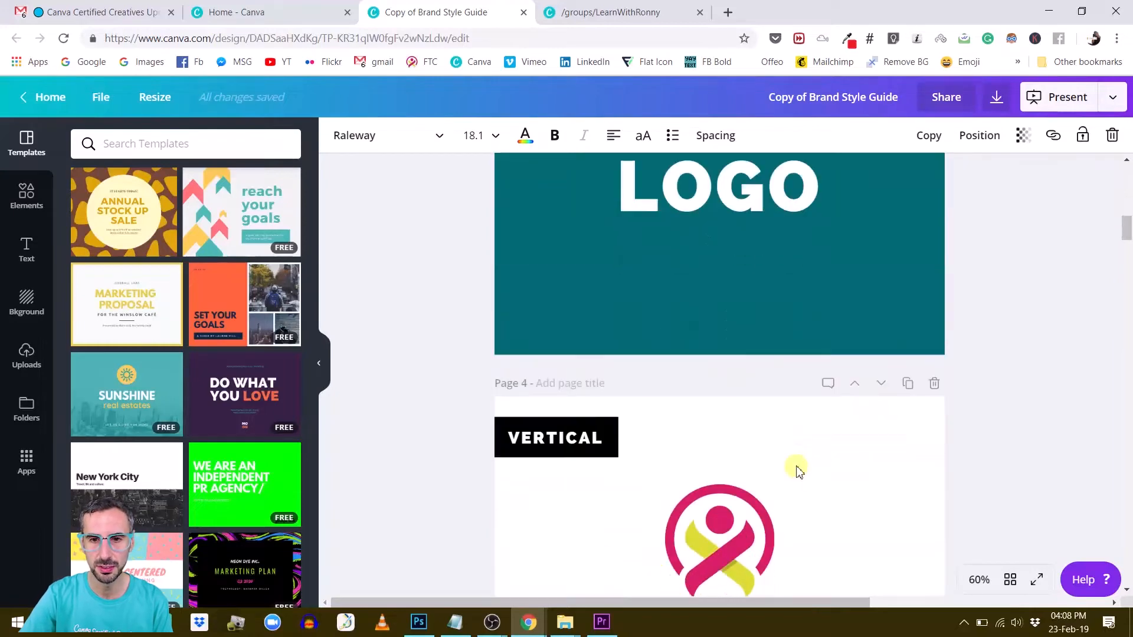
pyautogui.scroll(-3)
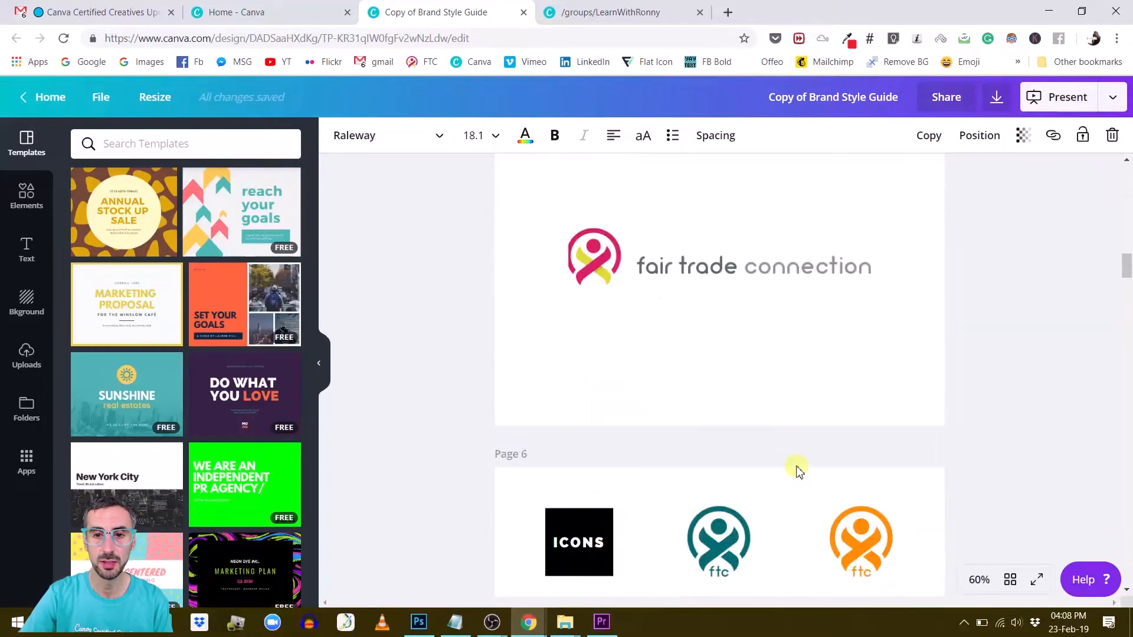
pyautogui.scroll(-3)
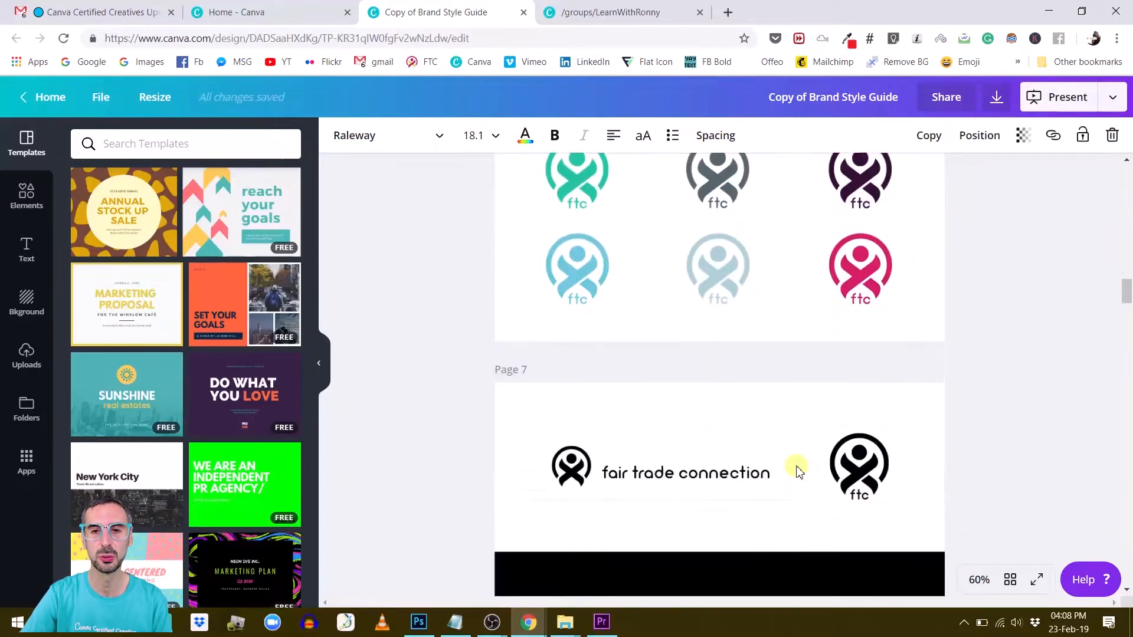
pyautogui.scroll(-3)
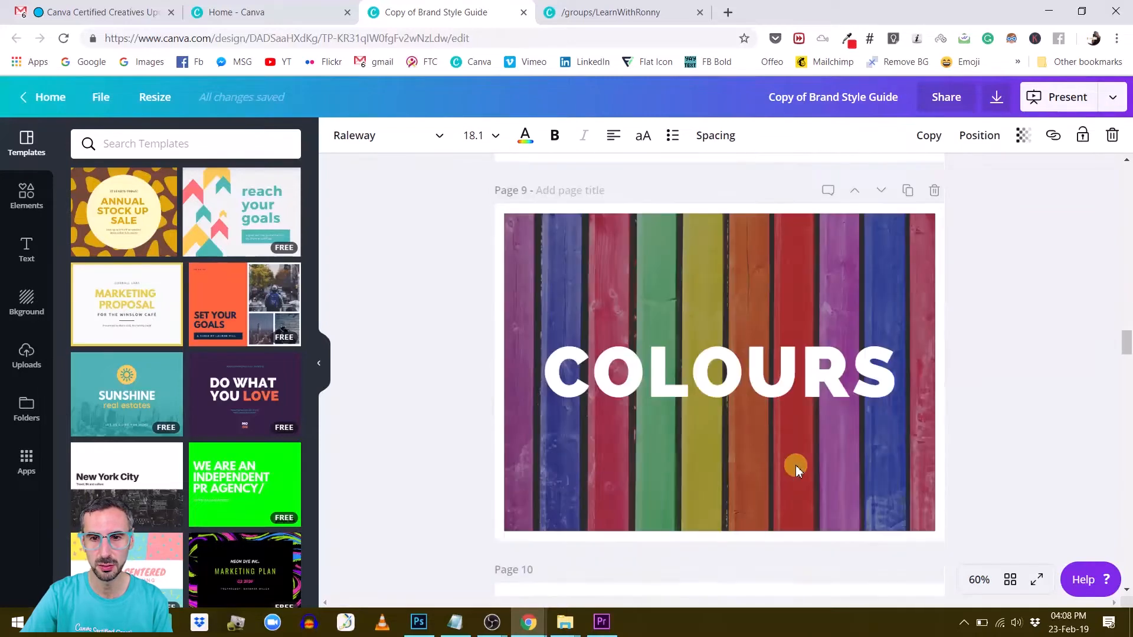
pyautogui.scroll(-3)
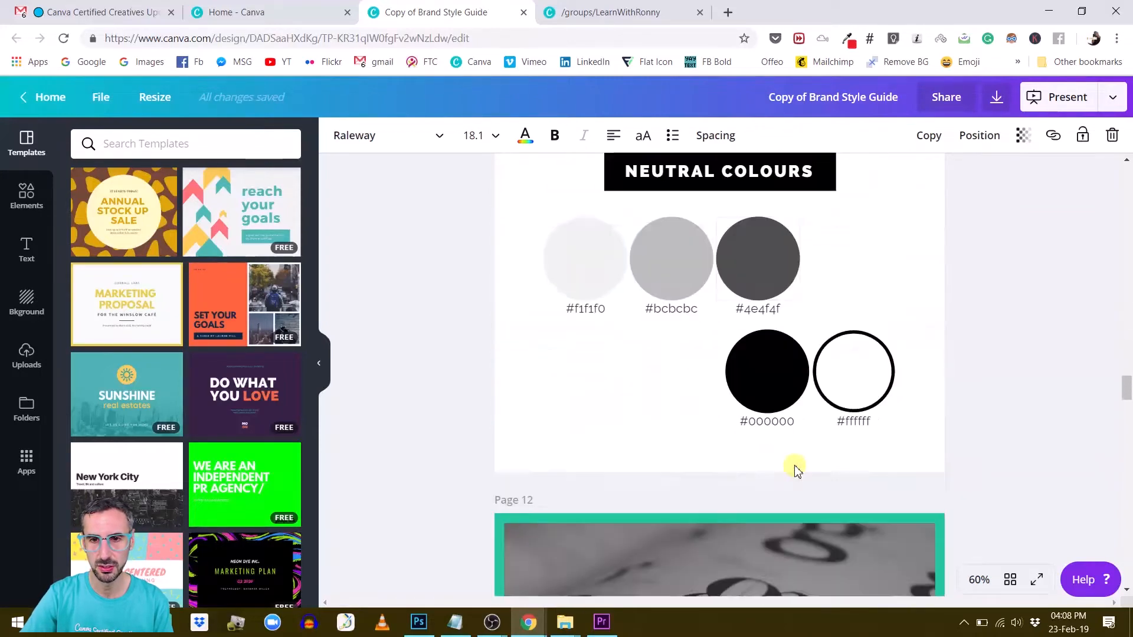
pyautogui.scroll(-3)
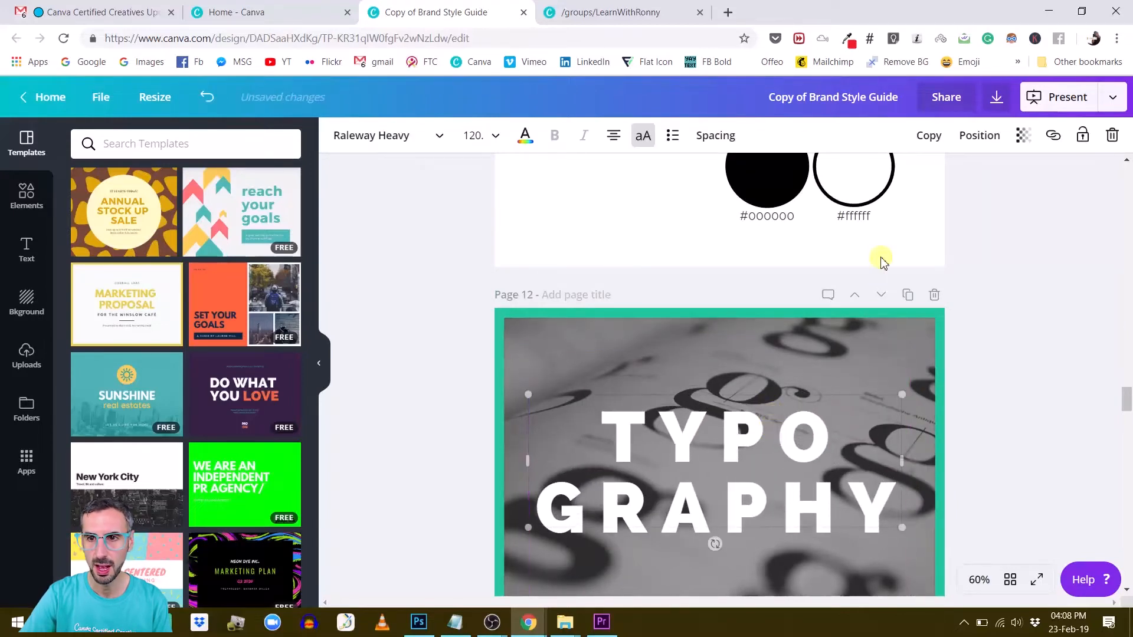
pyautogui.scroll(-3)
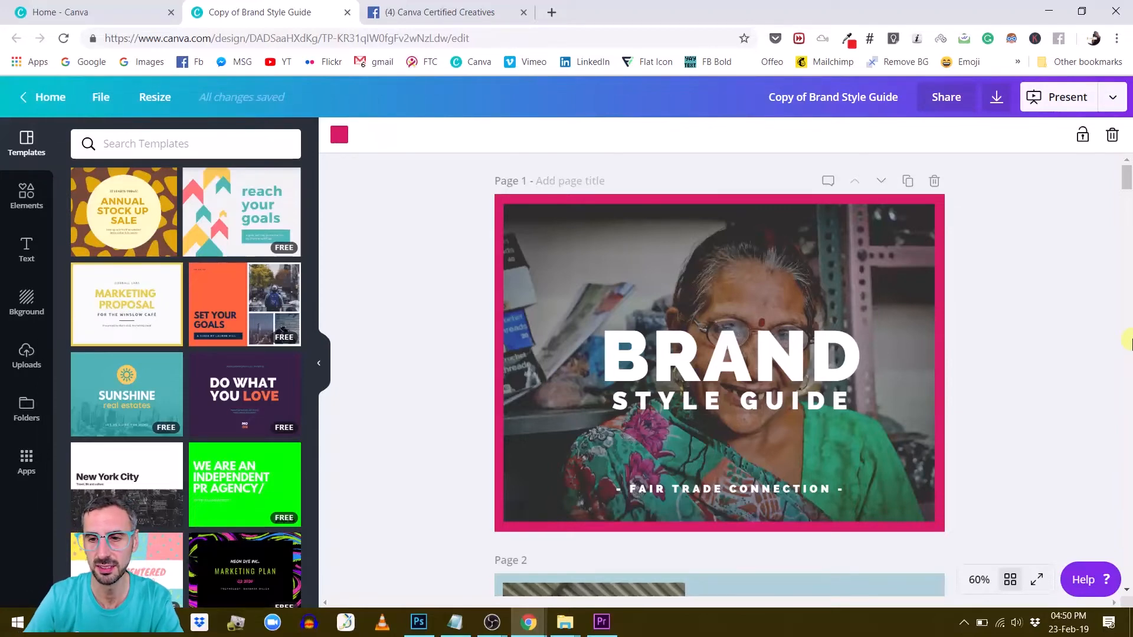
pyautogui.moveTo(1013, 579)
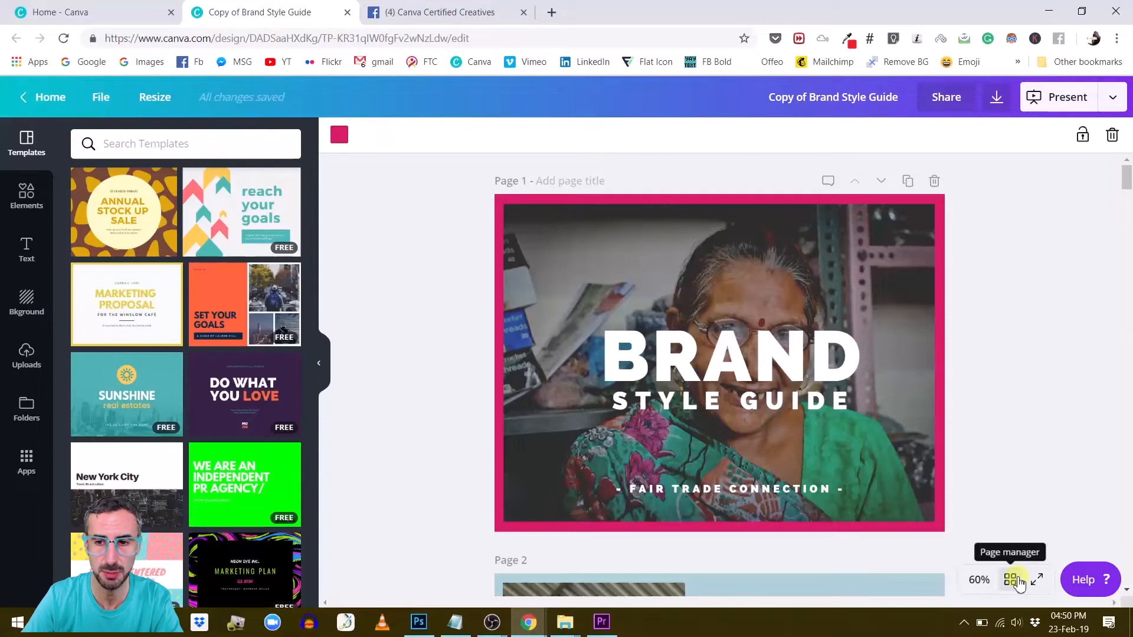
pyautogui.moveTo(1019, 498)
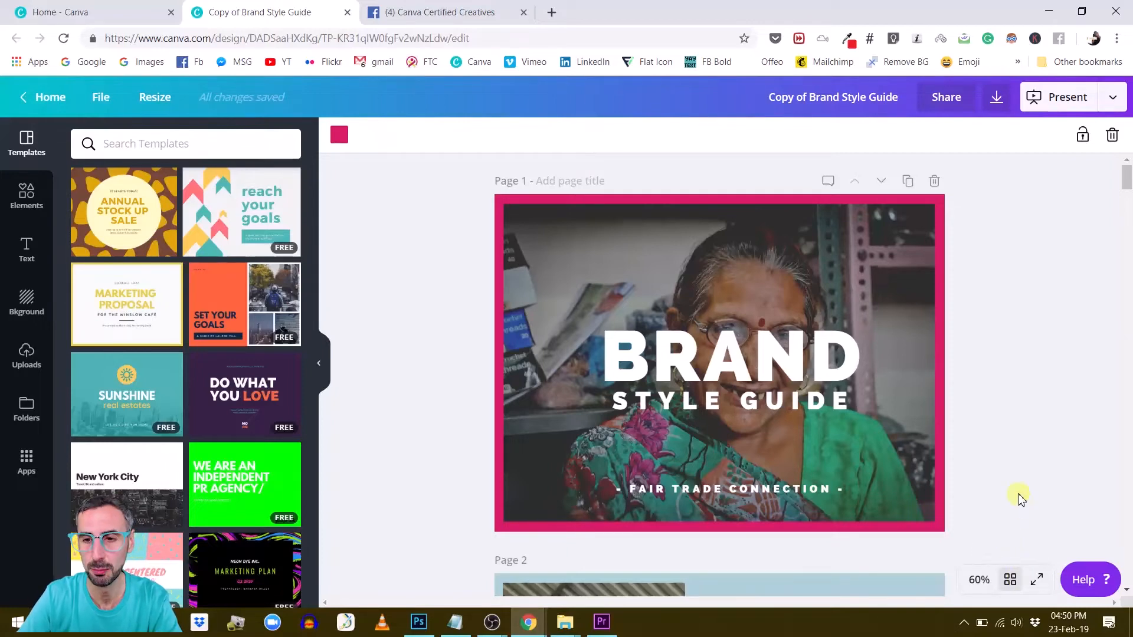
pyautogui.moveTo(979, 580)
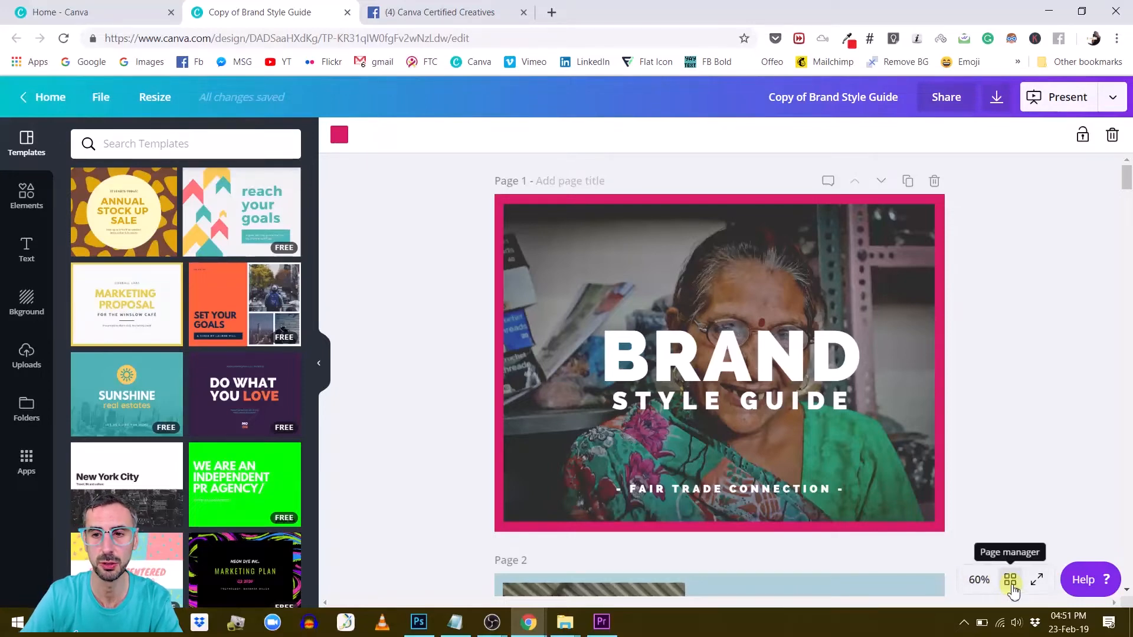
# View all 18 guide pages in Page manager and jump to page 3, the Logo divider.
pyautogui.click(1011, 581)
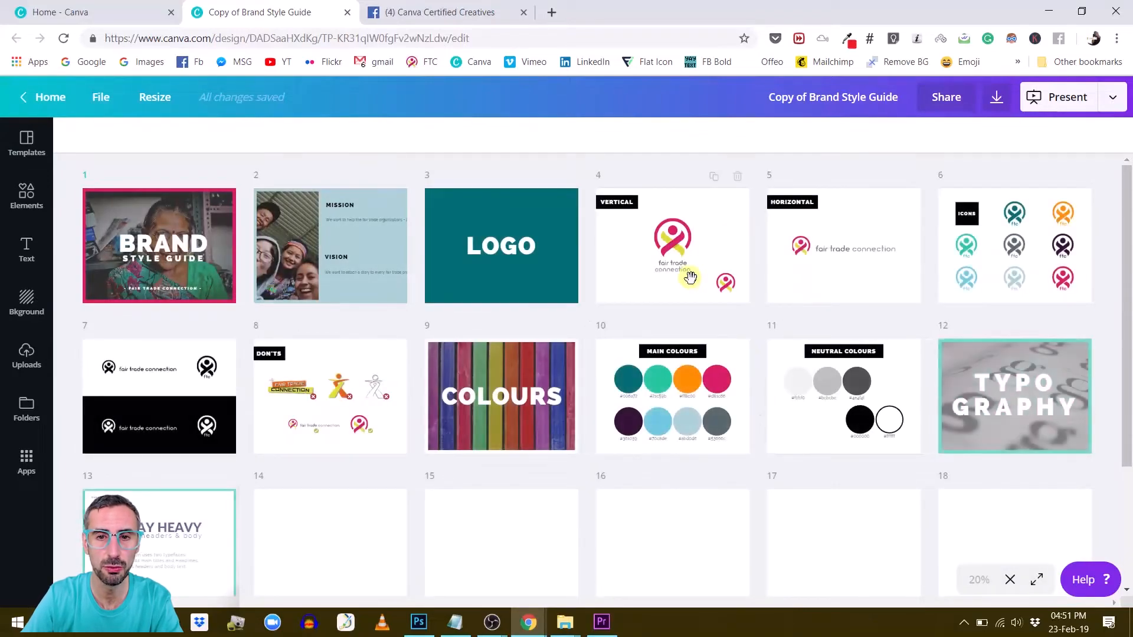
pyautogui.scroll(-3)
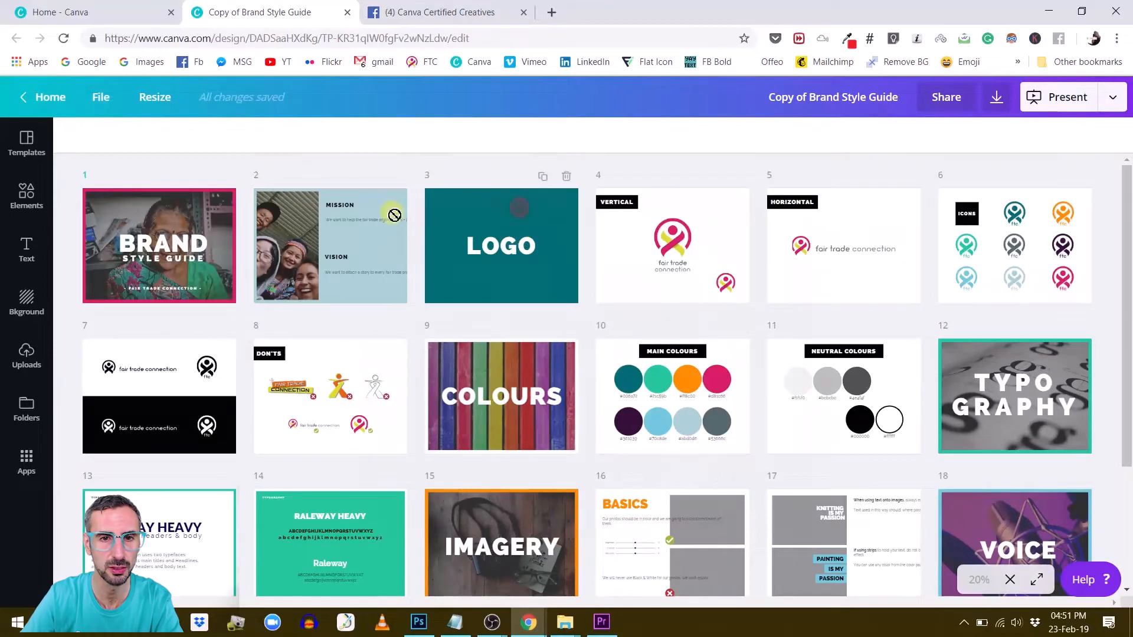
pyautogui.click(501, 245)
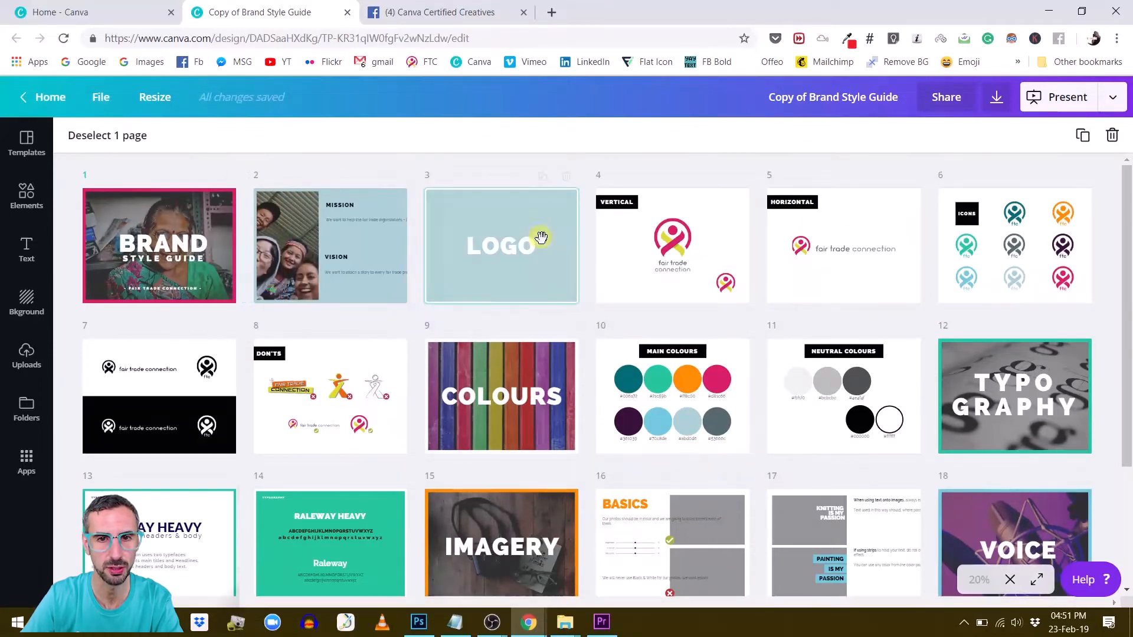
pyautogui.scroll(-3)
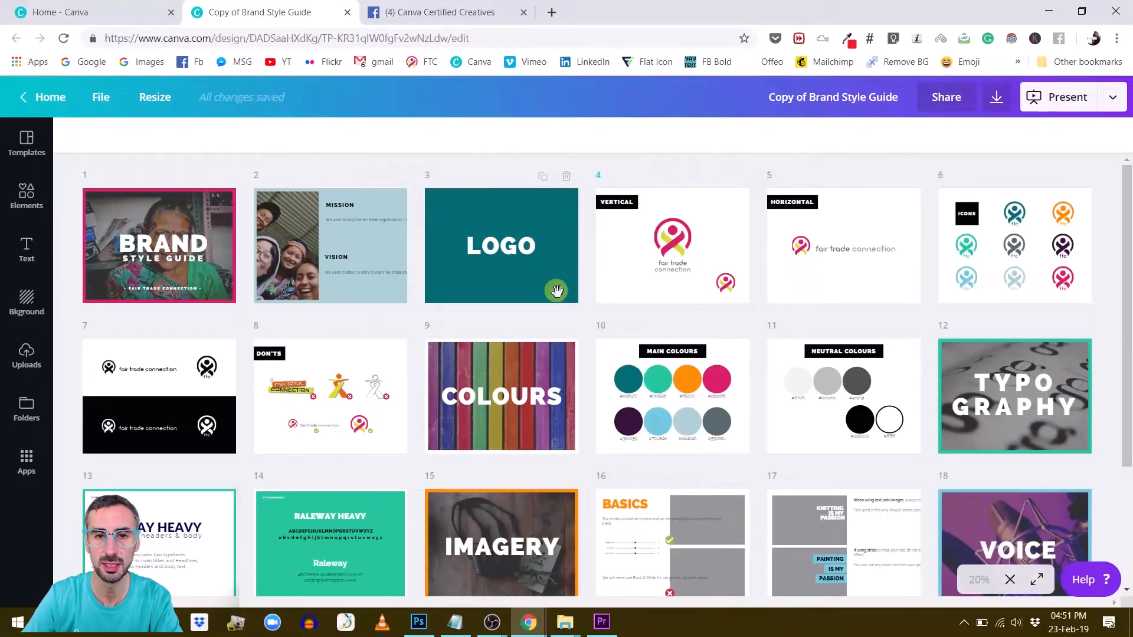
pyautogui.click(500, 245)
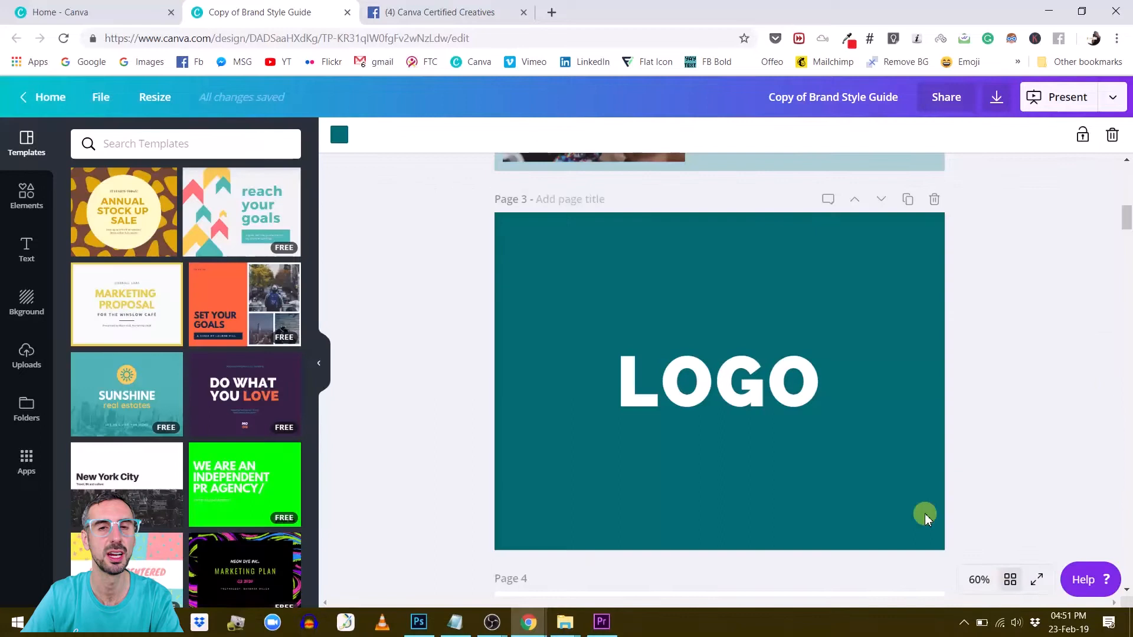
pyautogui.moveTo(931, 462)
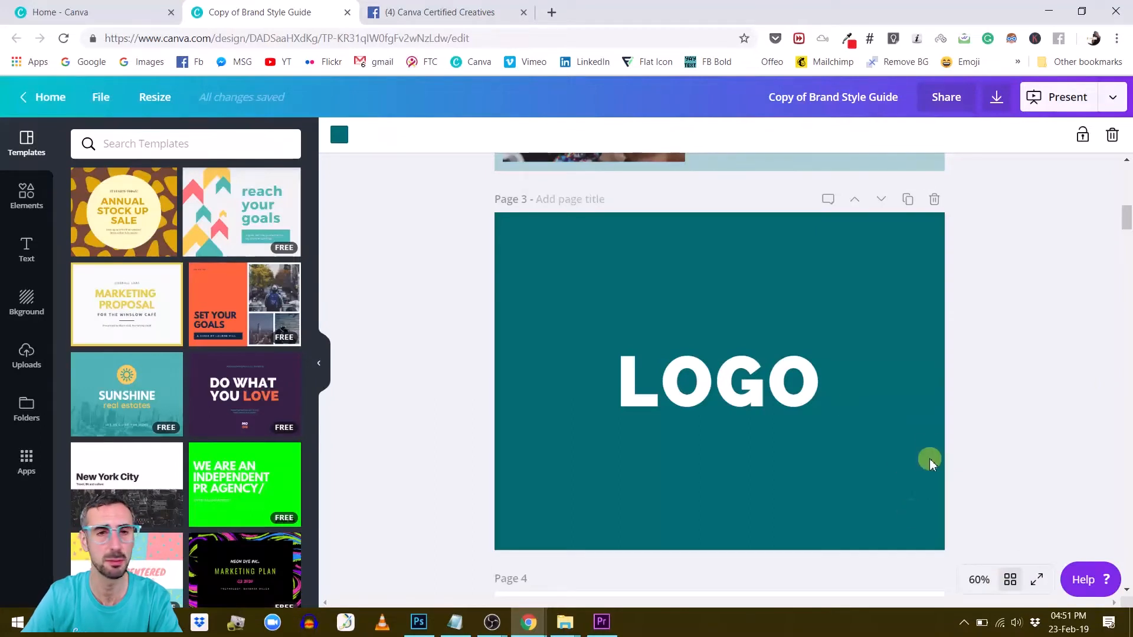
pyautogui.scroll(-3)
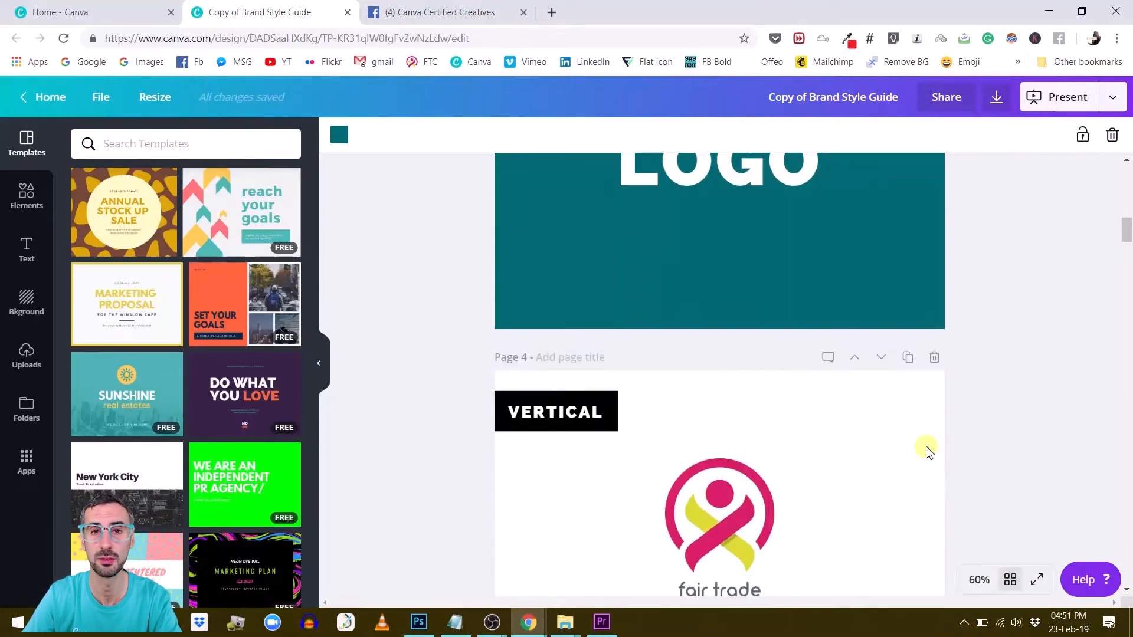
pyautogui.click(440, 12)
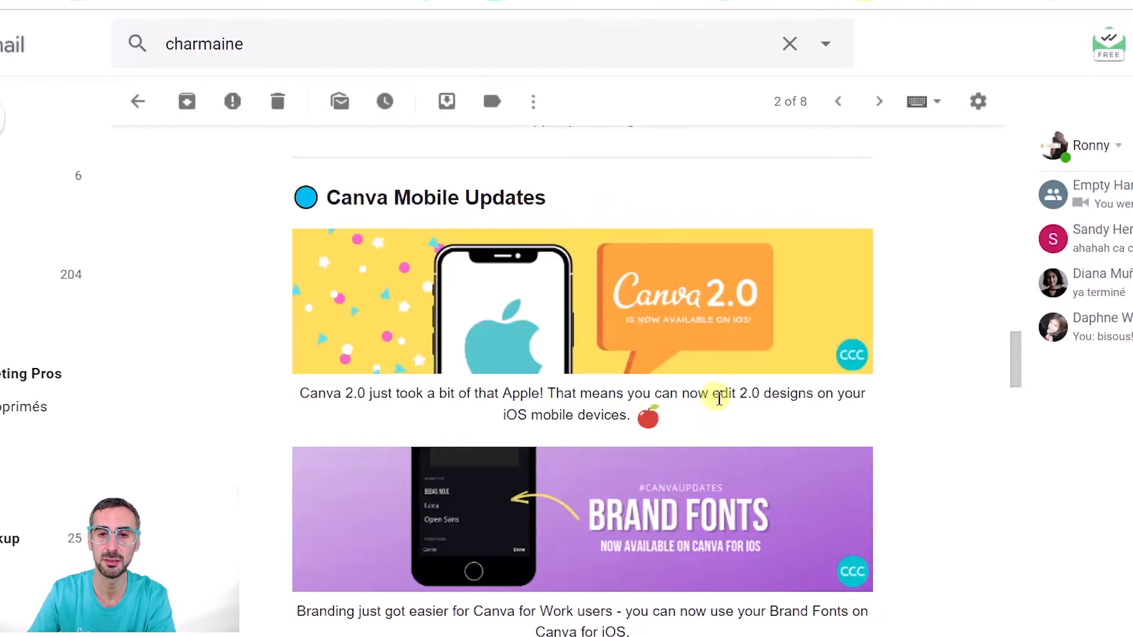
pyautogui.moveTo(786, 415)
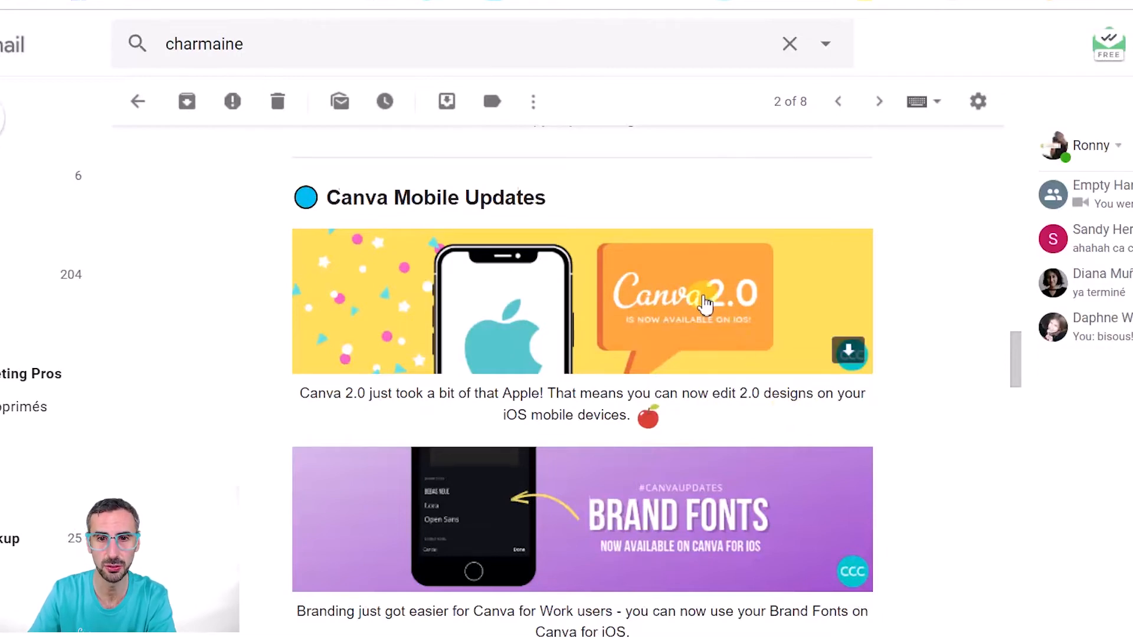
pyautogui.scroll(-3)
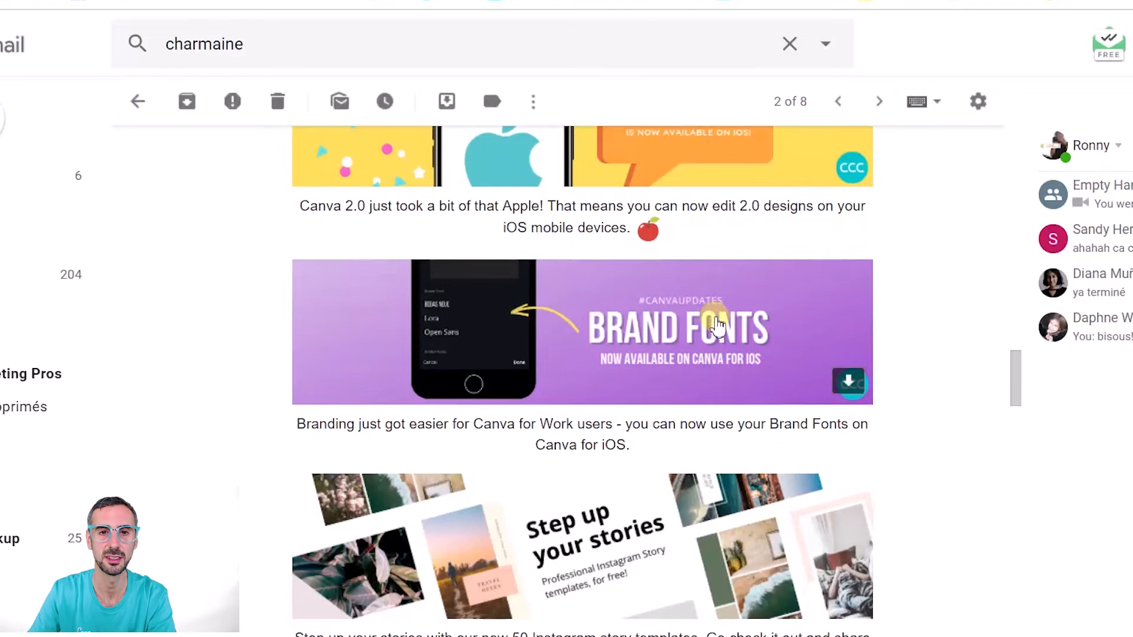
pyautogui.scroll(-3)
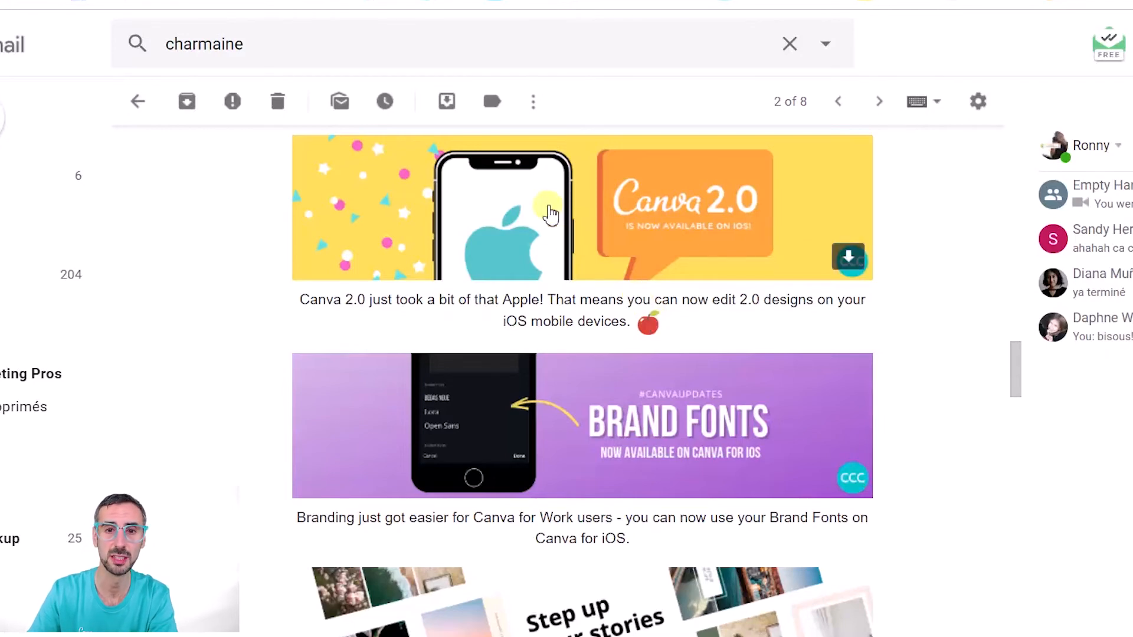
pyautogui.moveTo(578, 220)
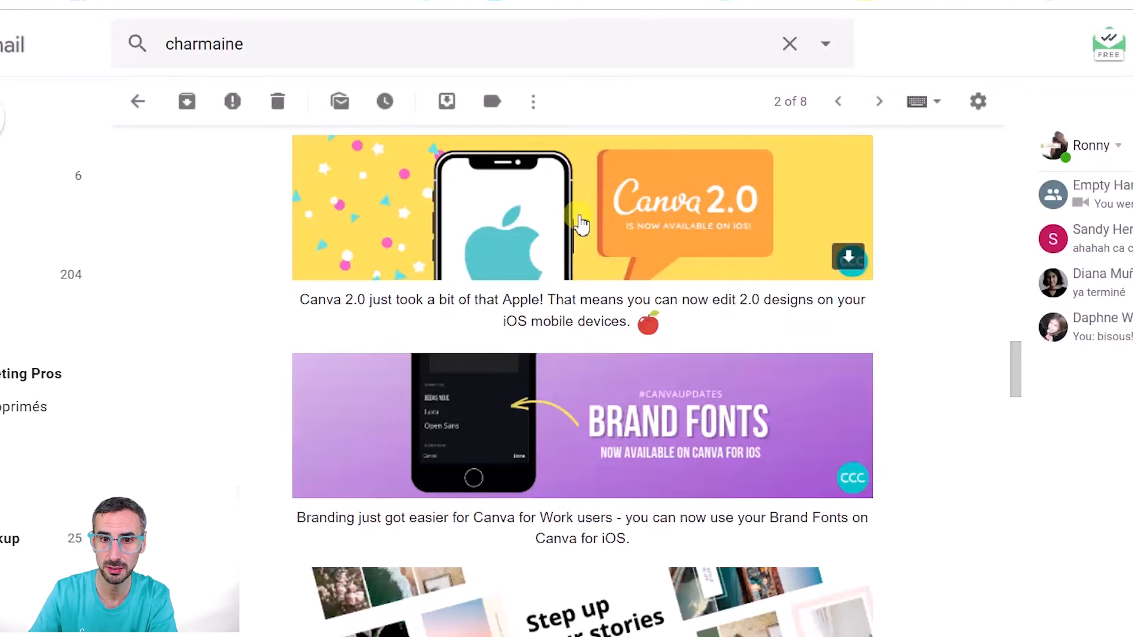
pyautogui.scroll(-3)
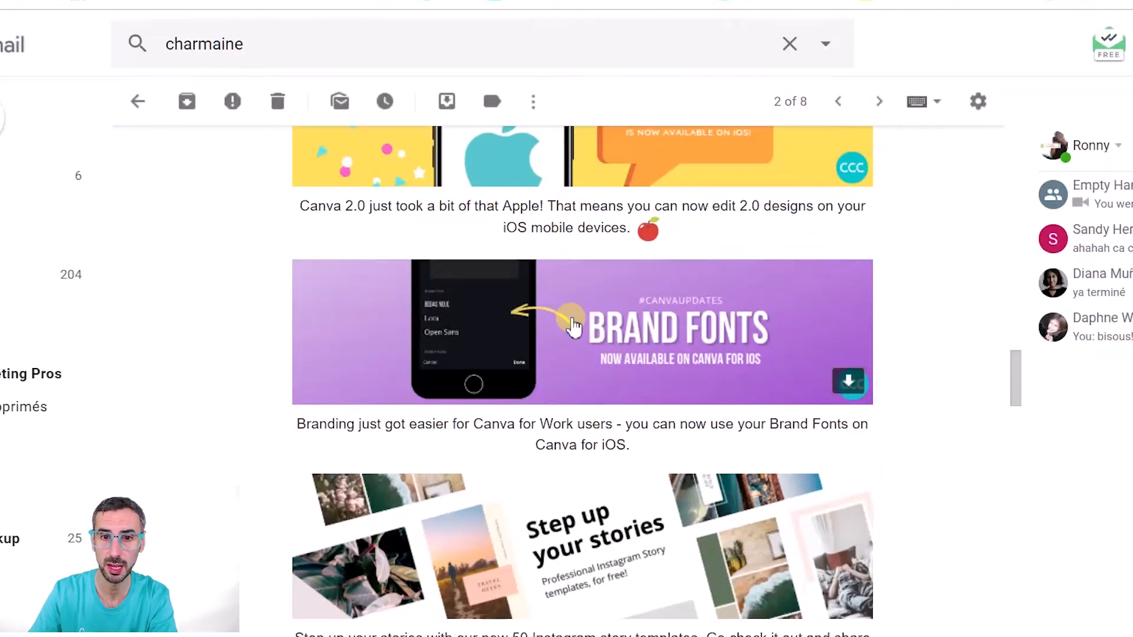
pyautogui.moveTo(473, 268)
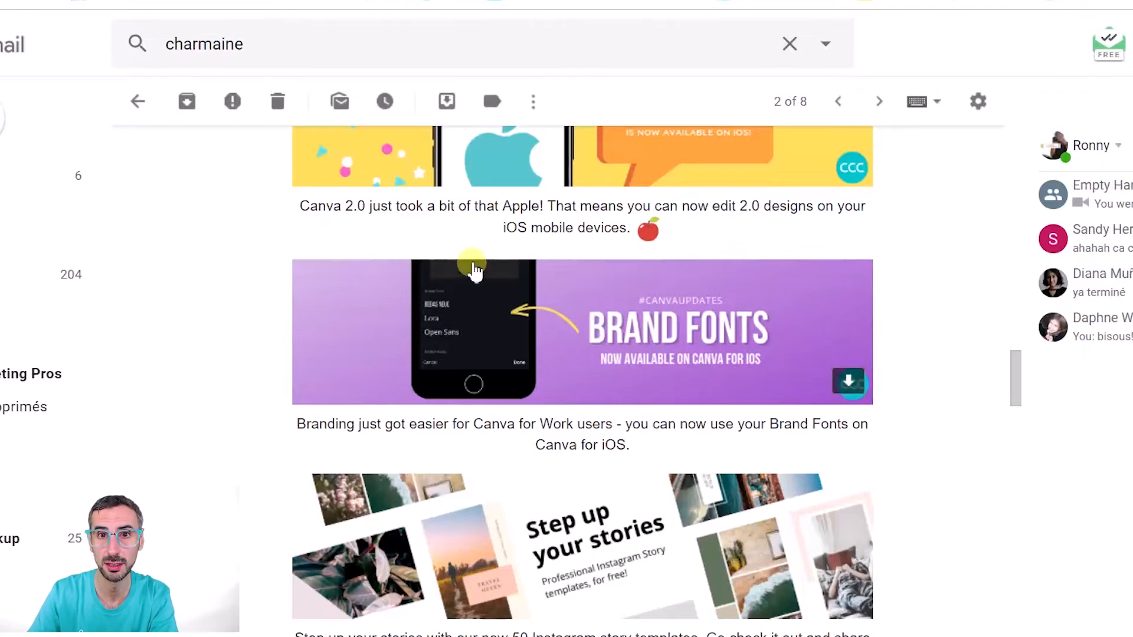
pyautogui.moveTo(559, 299)
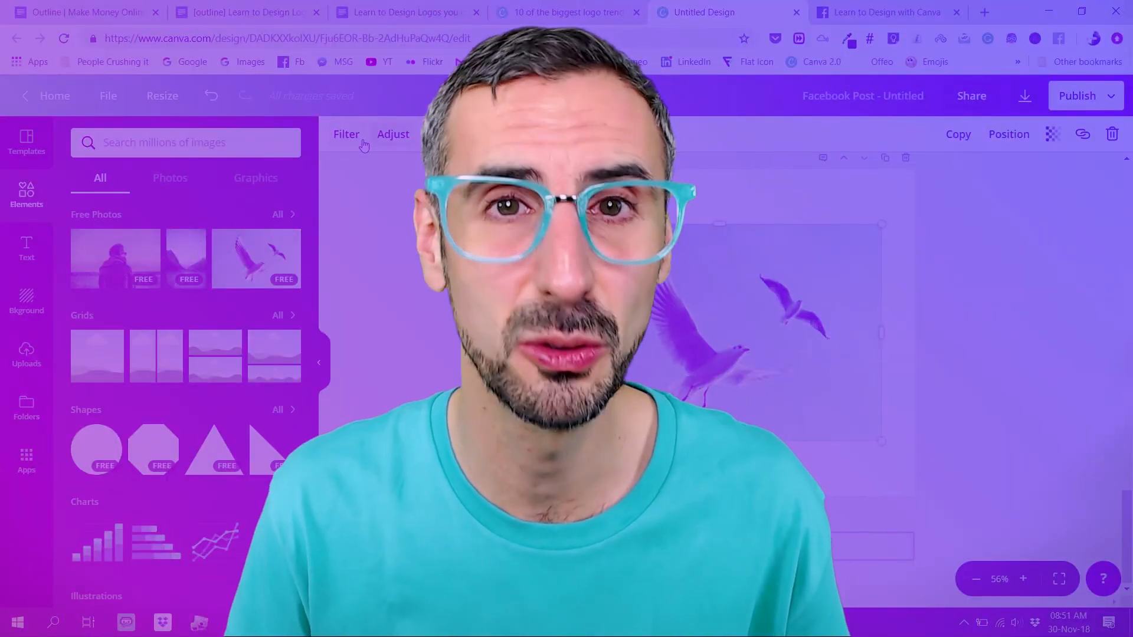
# Apply a strong blur to the seagull photo, easing it back slightly.
pyautogui.click(393, 133)
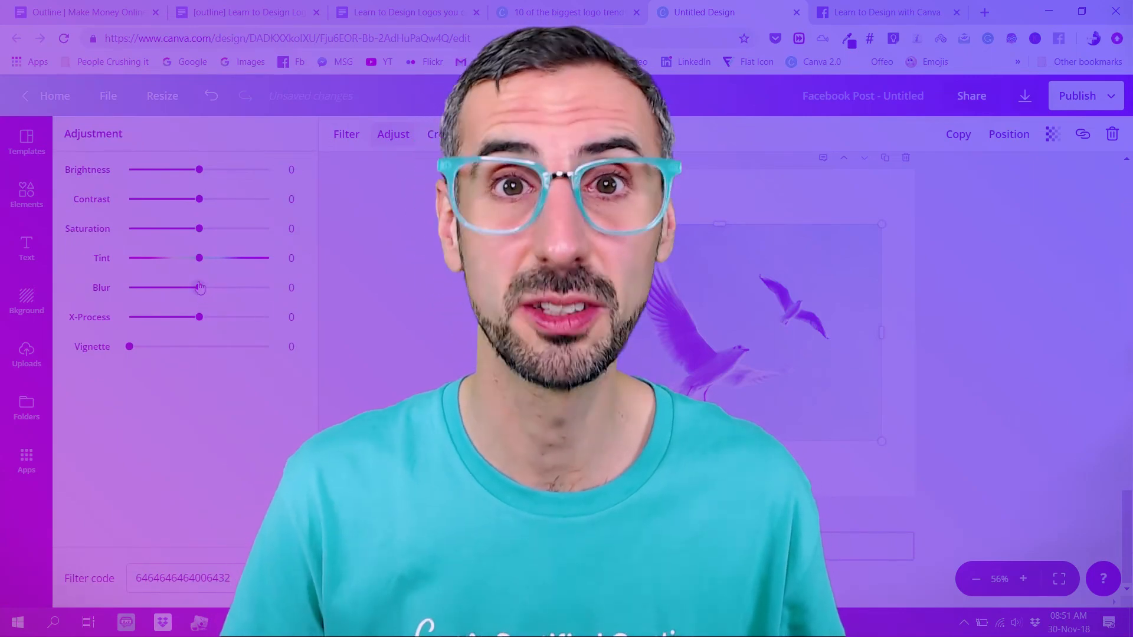
pyautogui.moveTo(198, 289); pyautogui.dragTo(210, 288)
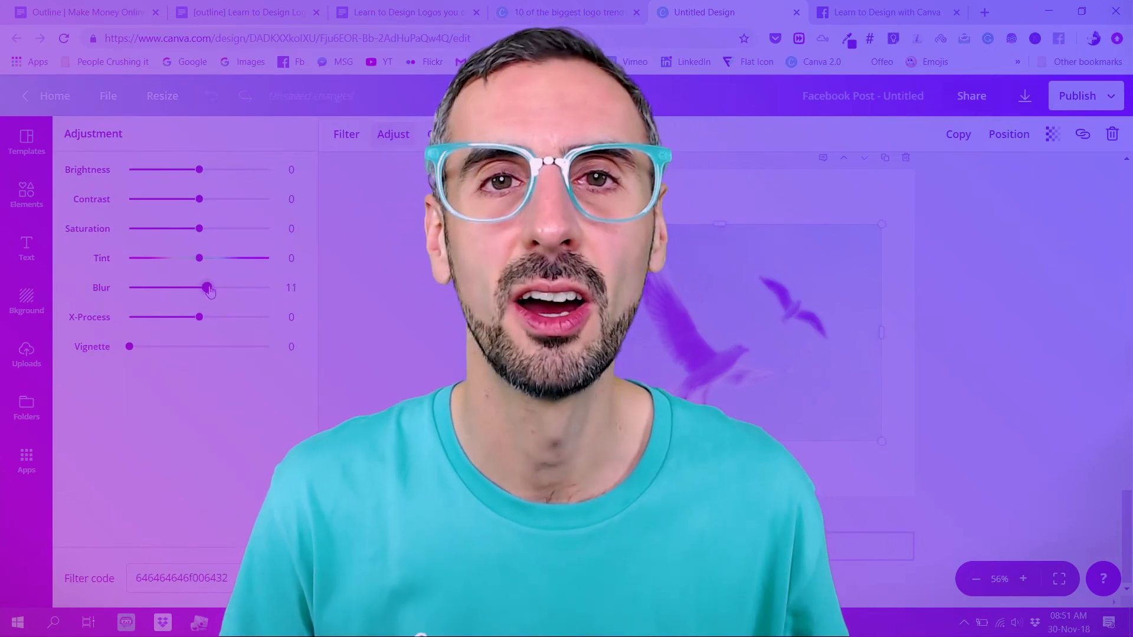
pyautogui.moveTo(210, 287); pyautogui.dragTo(258, 286)
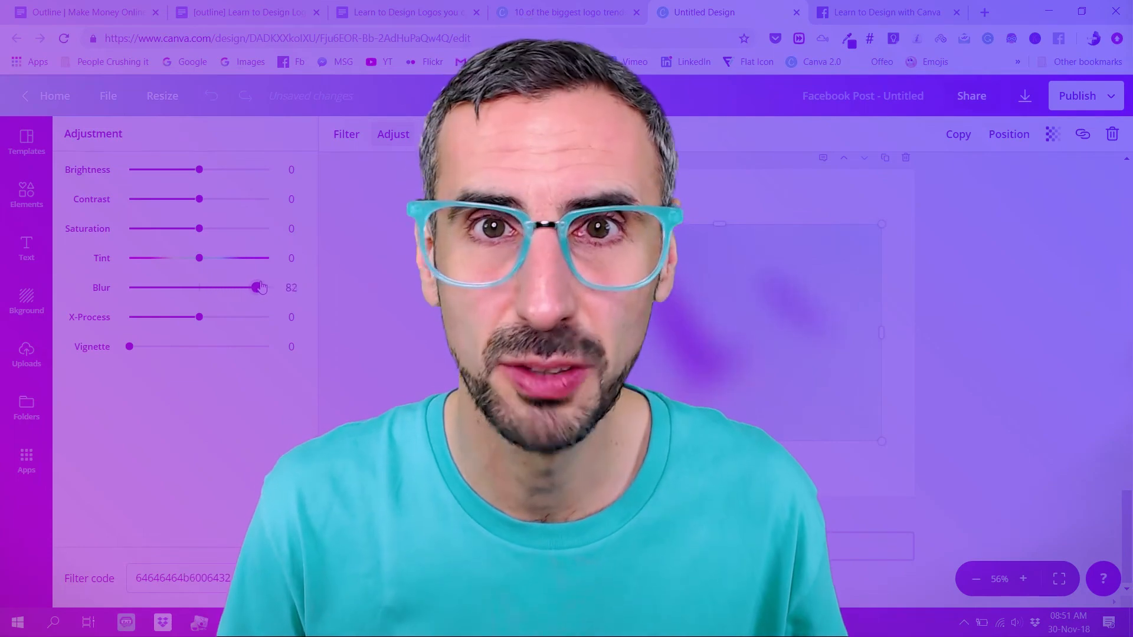
pyautogui.moveTo(259, 287); pyautogui.dragTo(250, 287)
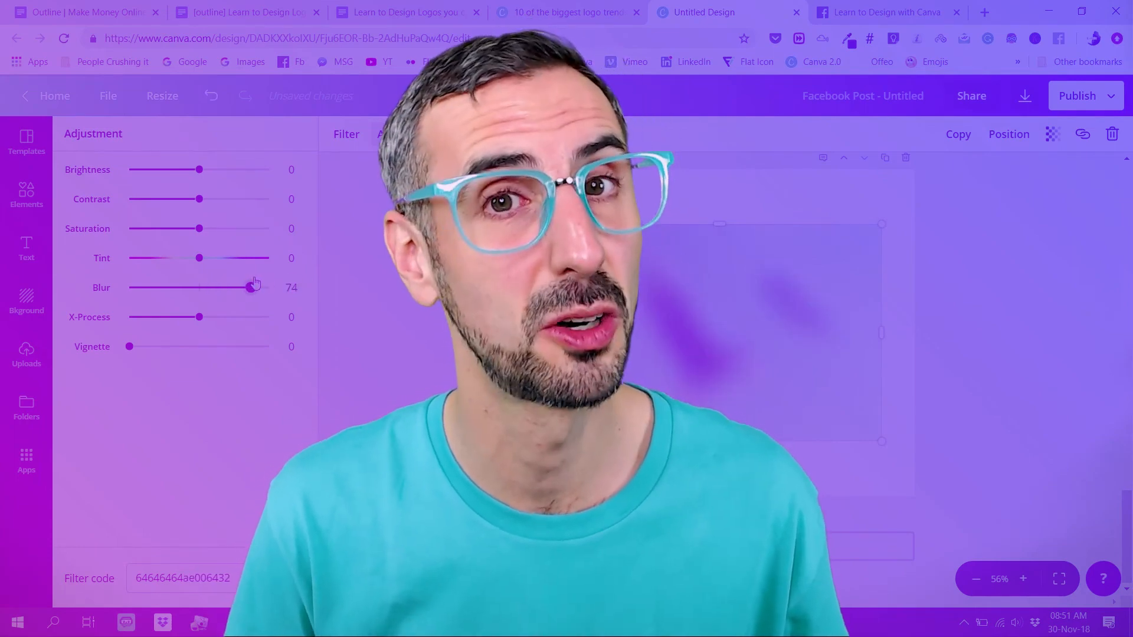
pyautogui.click(26, 195)
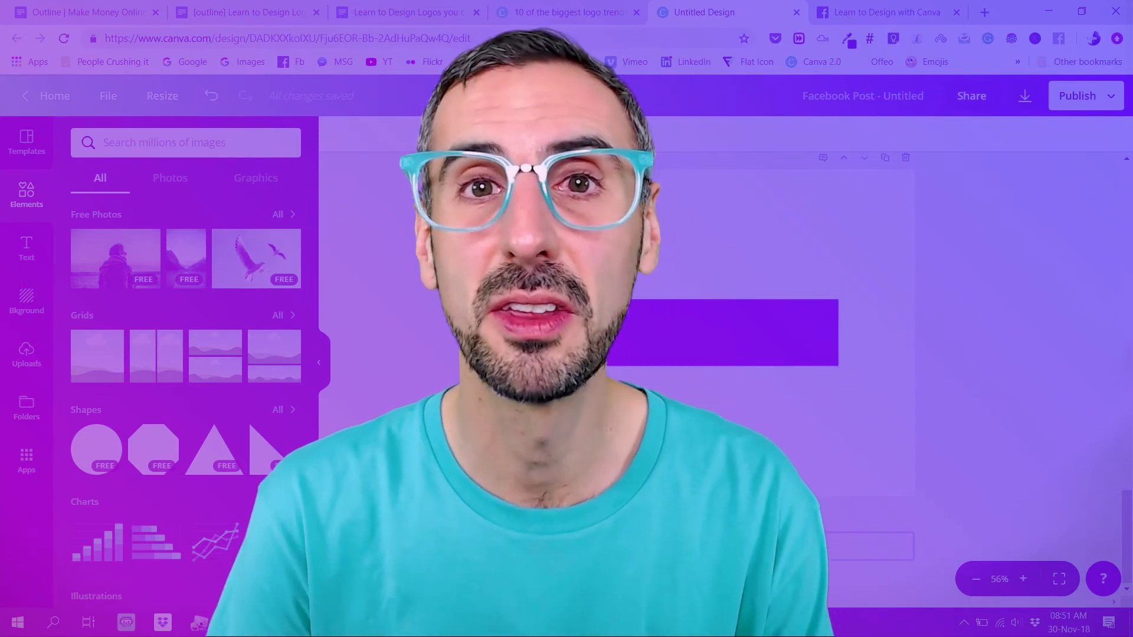
# Bring up colour choices for the purple rectangle.
pyautogui.click(723, 333)
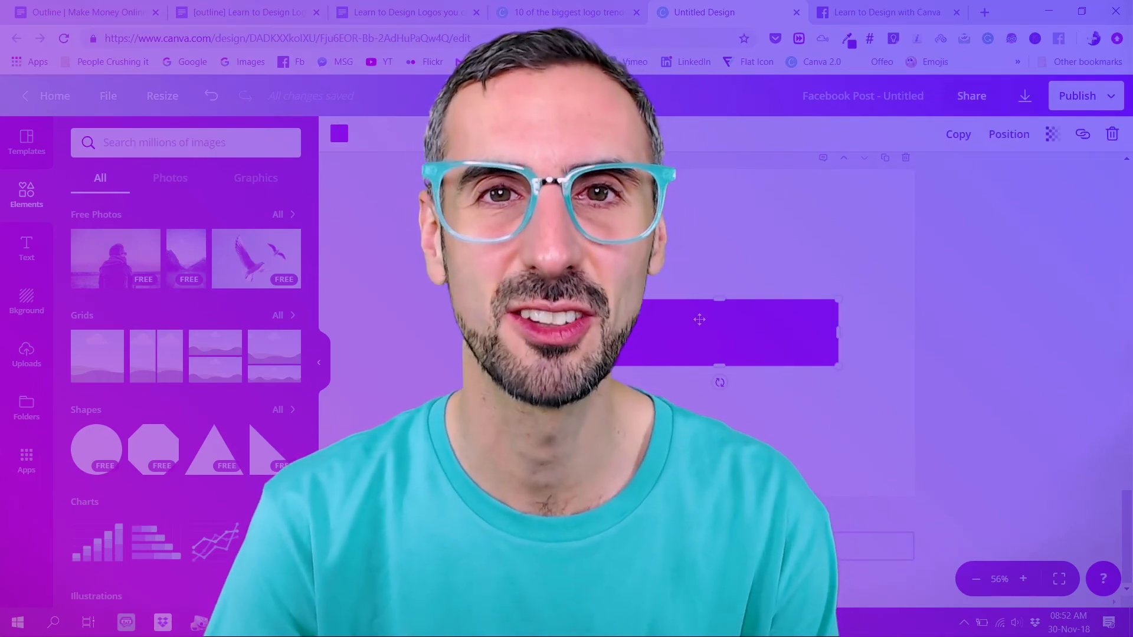
pyautogui.moveTo(672, 298)
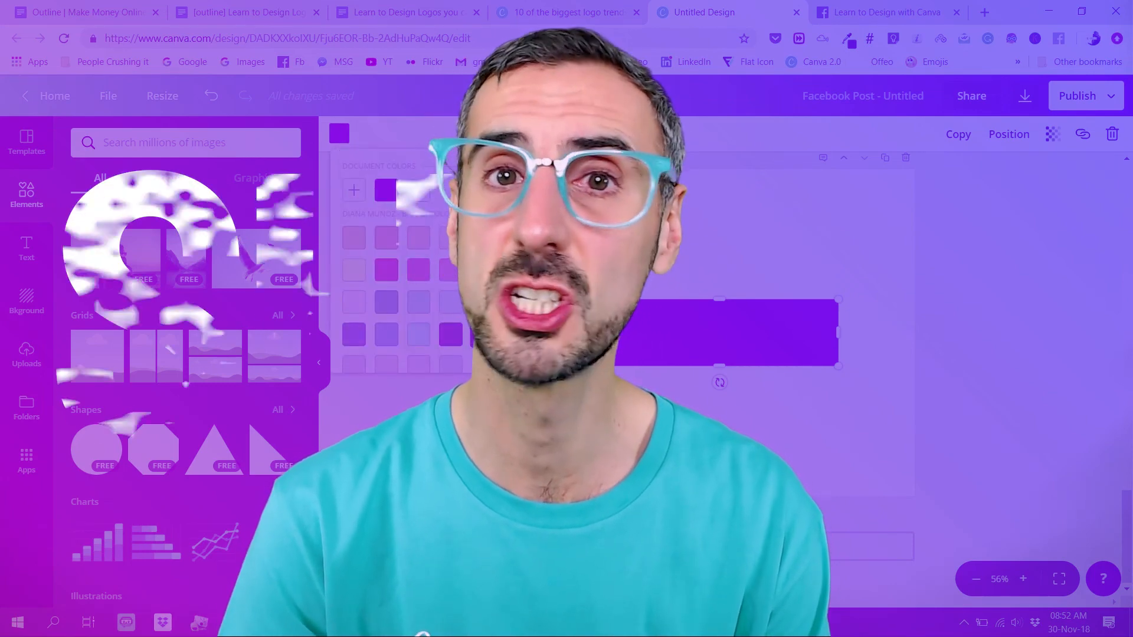
pyautogui.click(1025, 96)
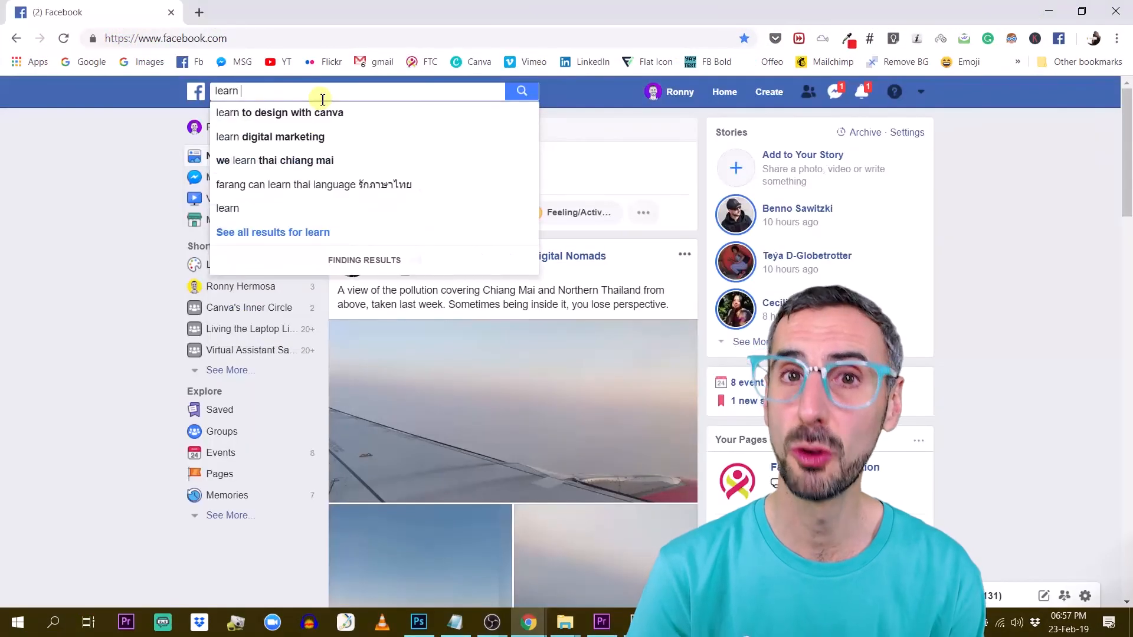
# Visit the Learn to Design with Canva group and browse its posts.
pyautogui.click(282, 112)
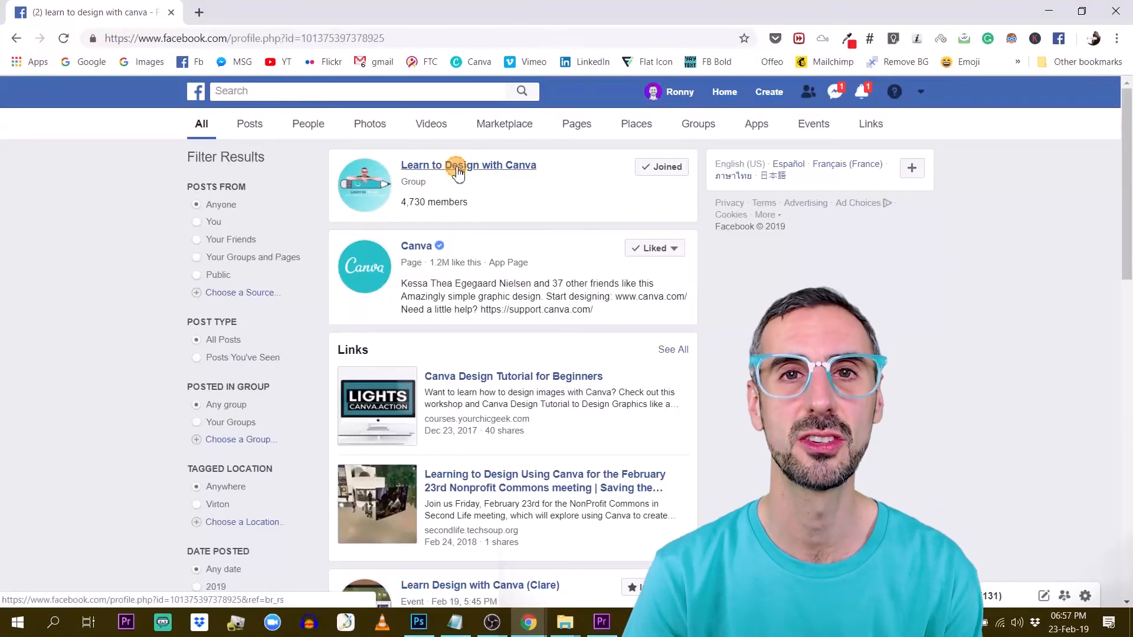
pyautogui.click(469, 165)
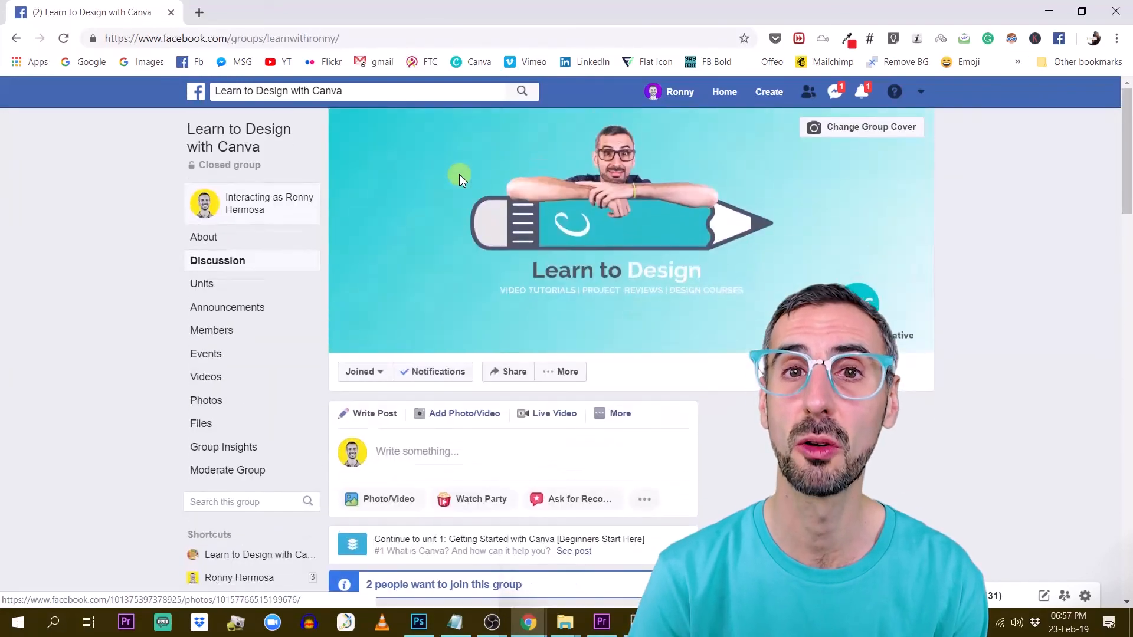
pyautogui.scroll(-3)
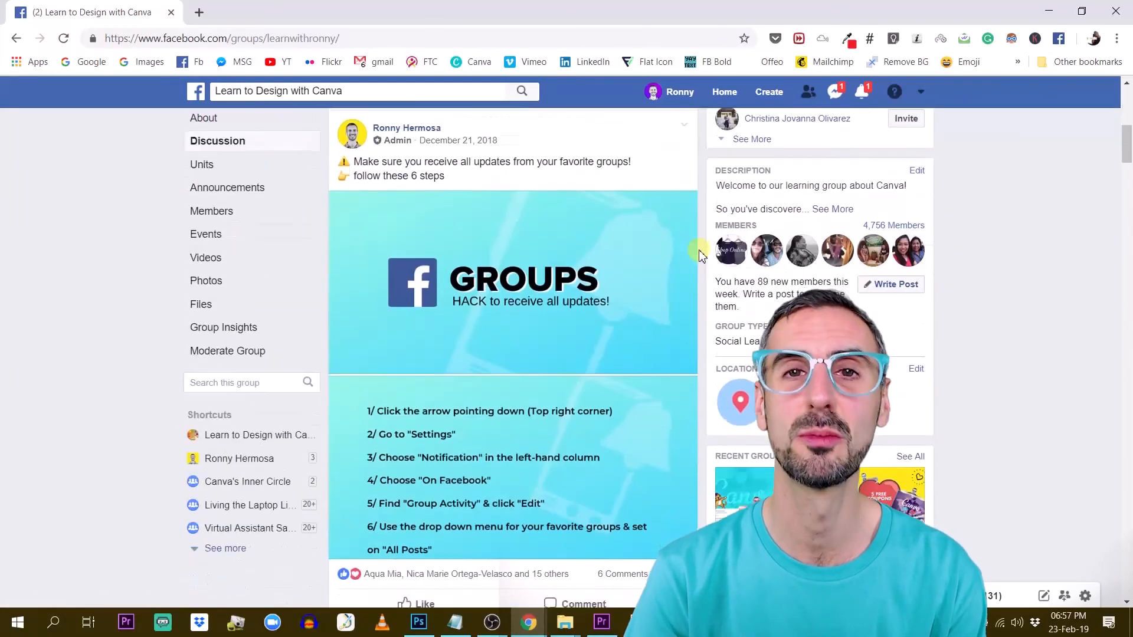
pyautogui.scroll(-3)
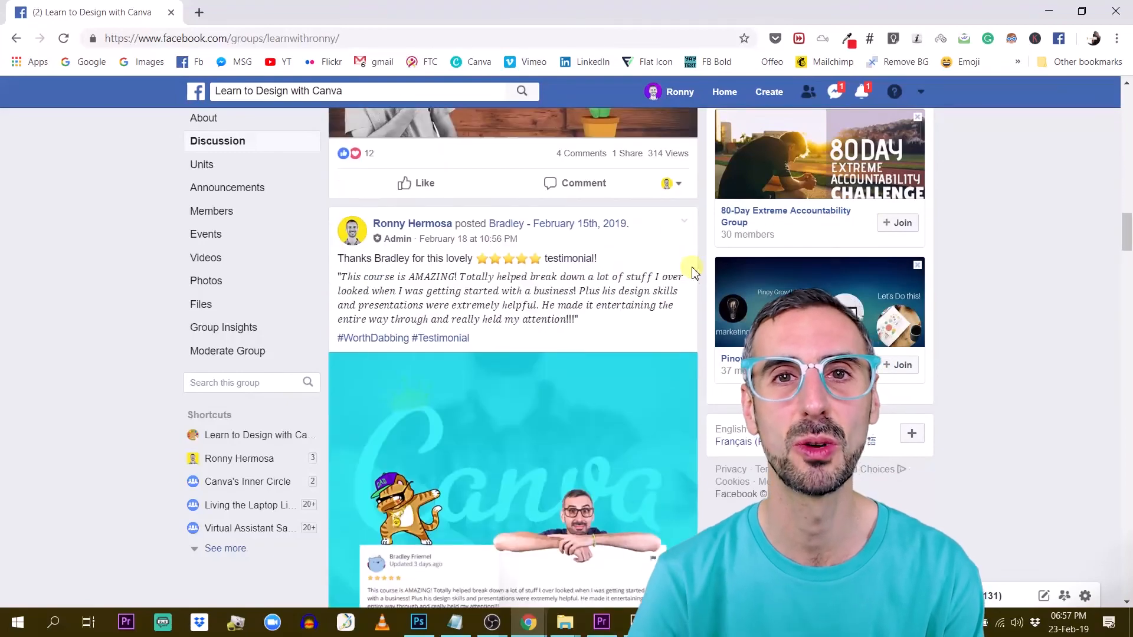
pyautogui.scroll(-3)
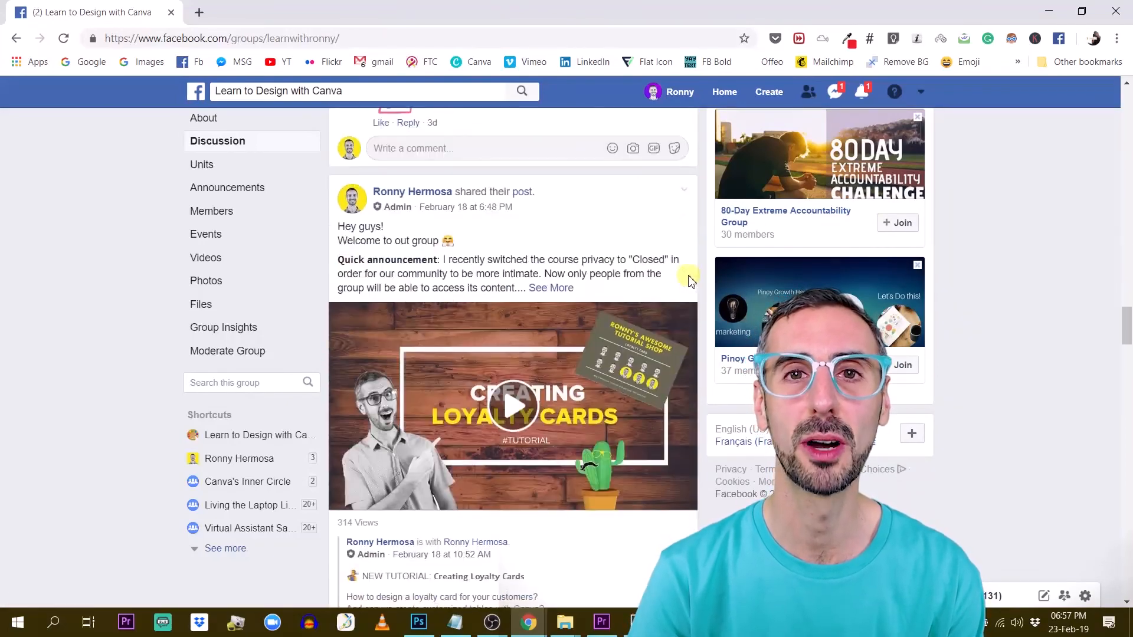
# Search 'learn w' again and browse the page's video playlists.
pyautogui.click(358, 90)
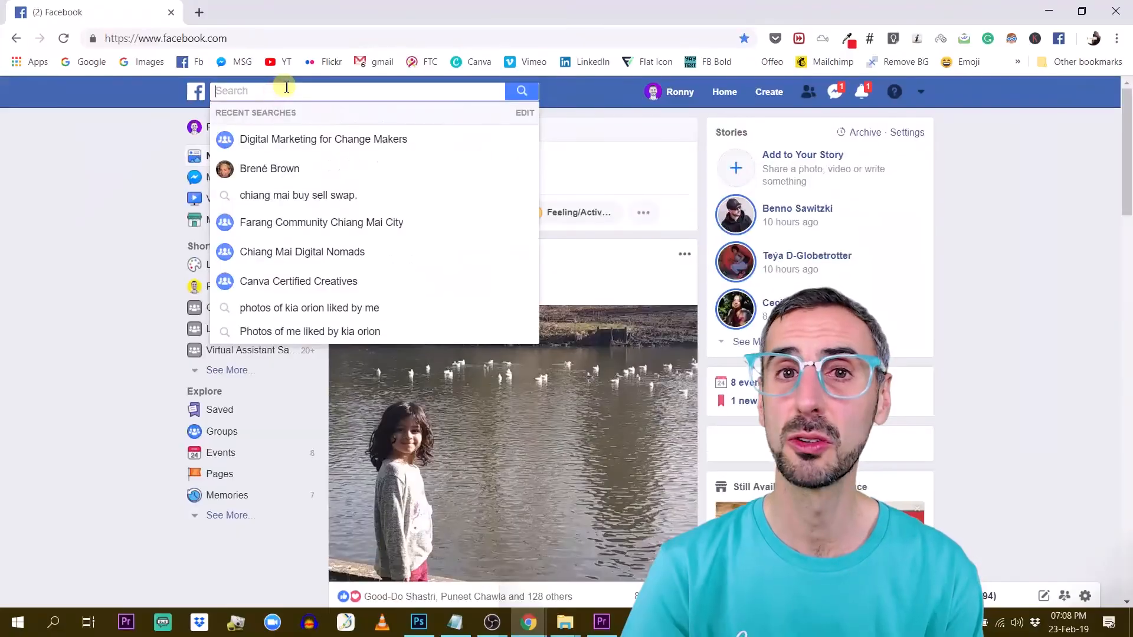
pyautogui.write('learn w')
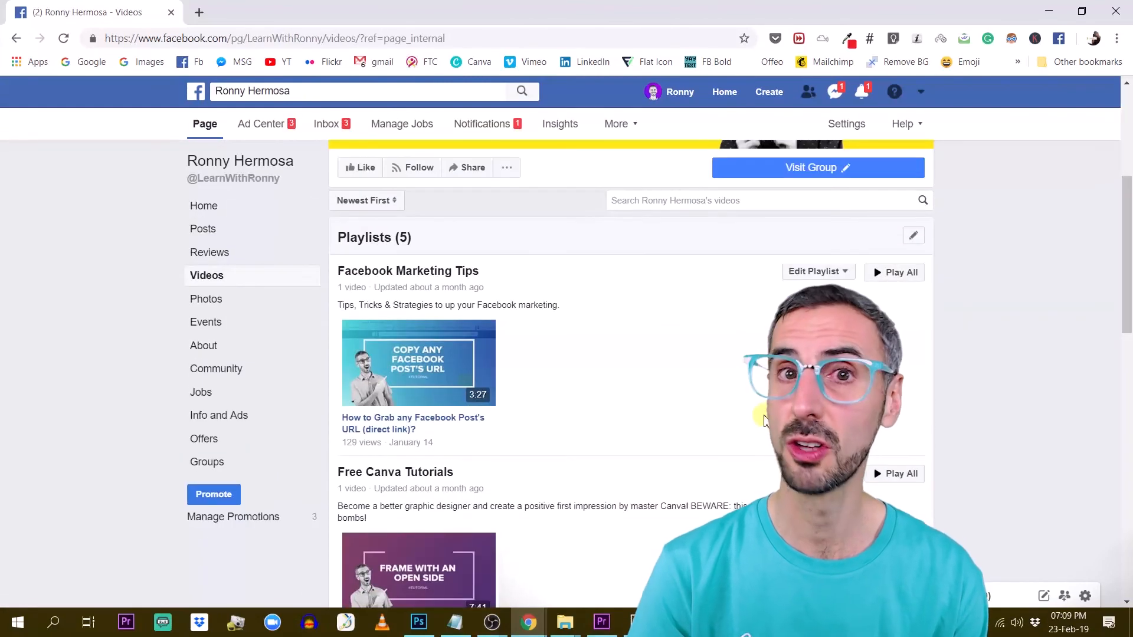
pyautogui.scroll(-3)
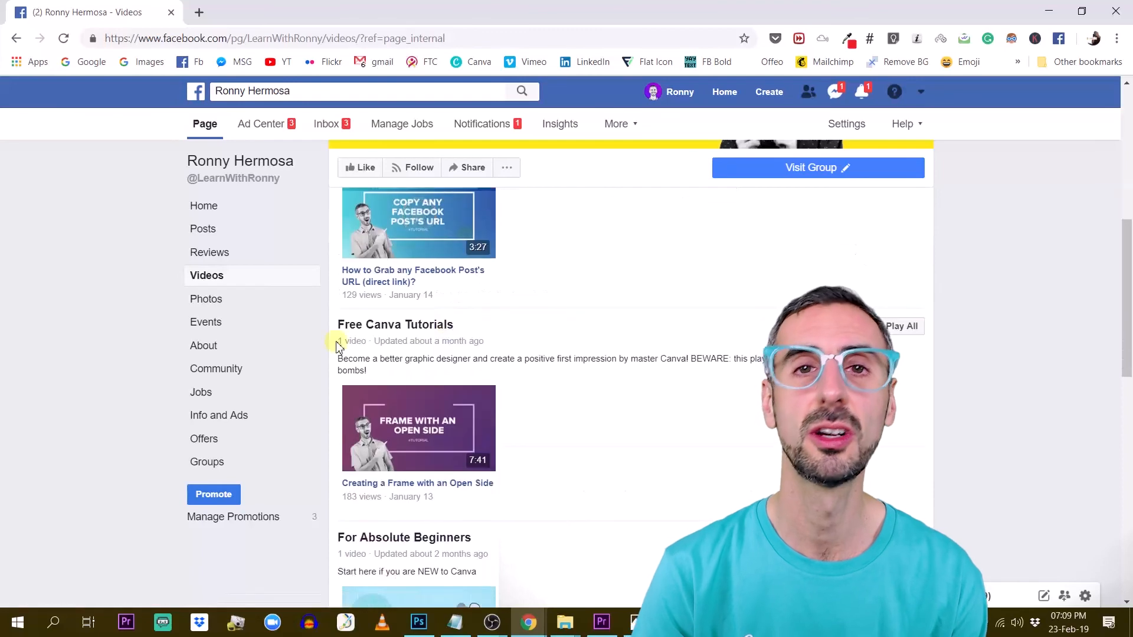
pyautogui.scroll(-3)
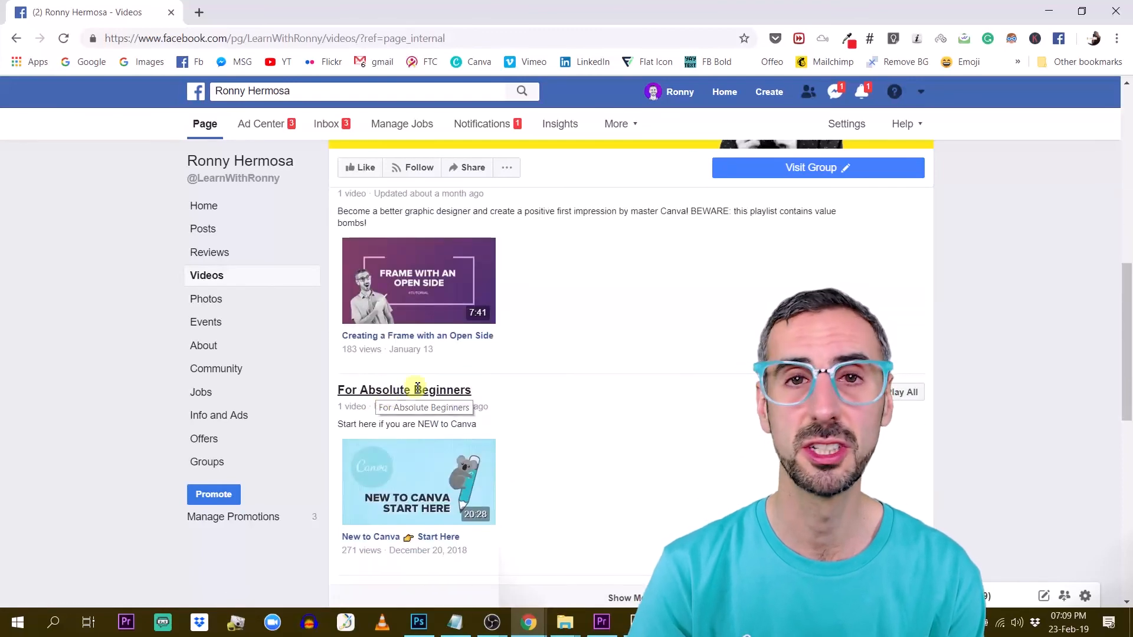
pyautogui.scroll(-3)
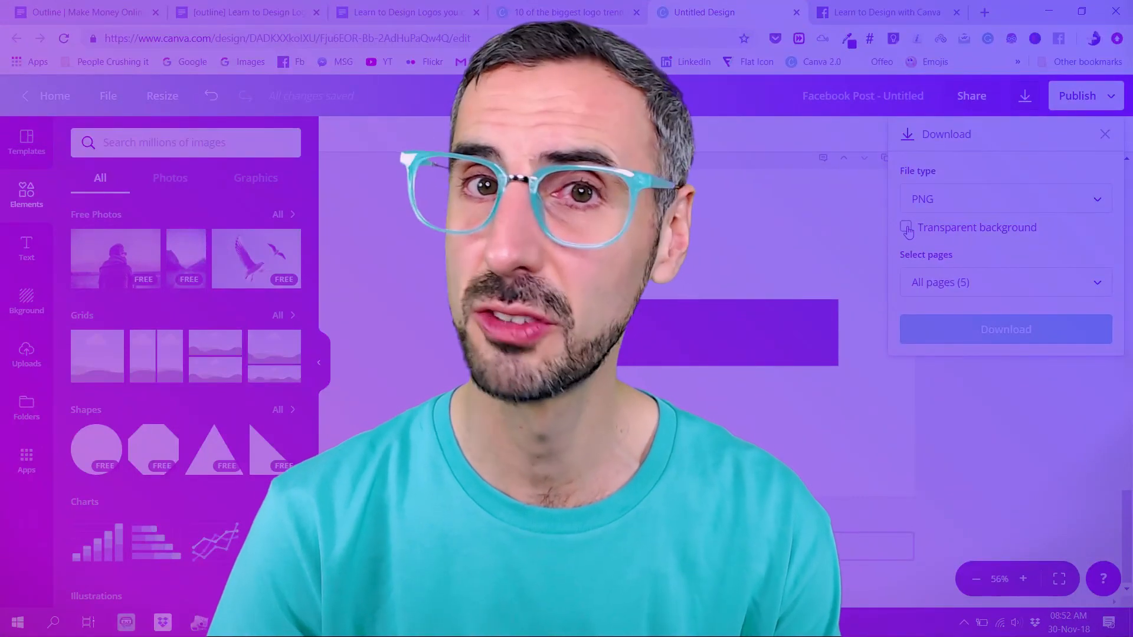
# Turn on Transparent background for the five-page PNG download.
pyautogui.click(906, 226)
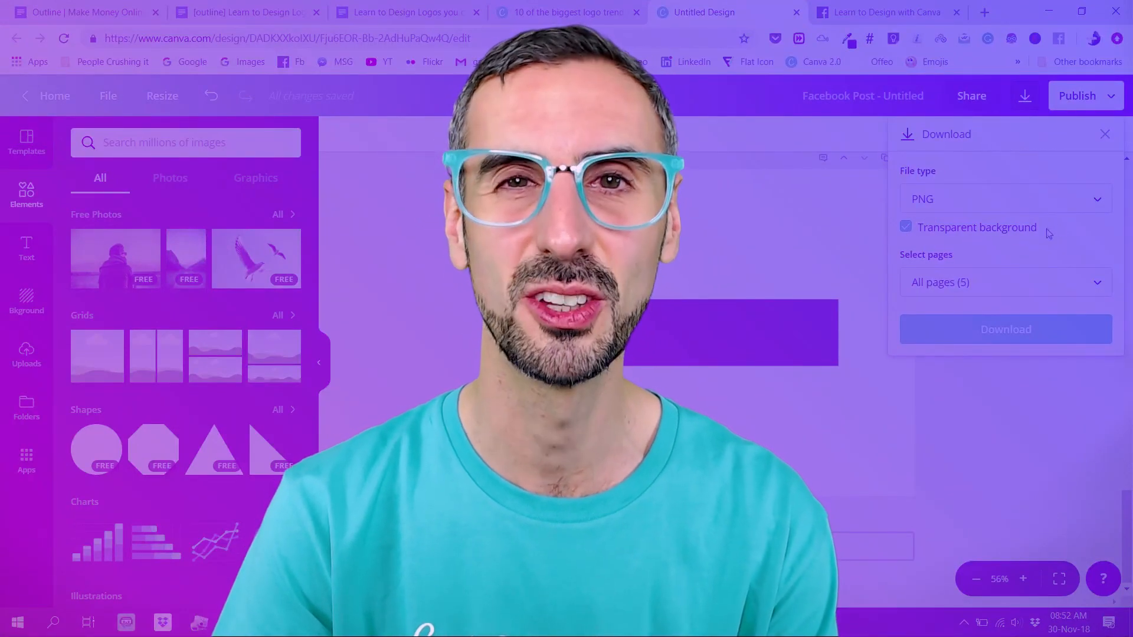